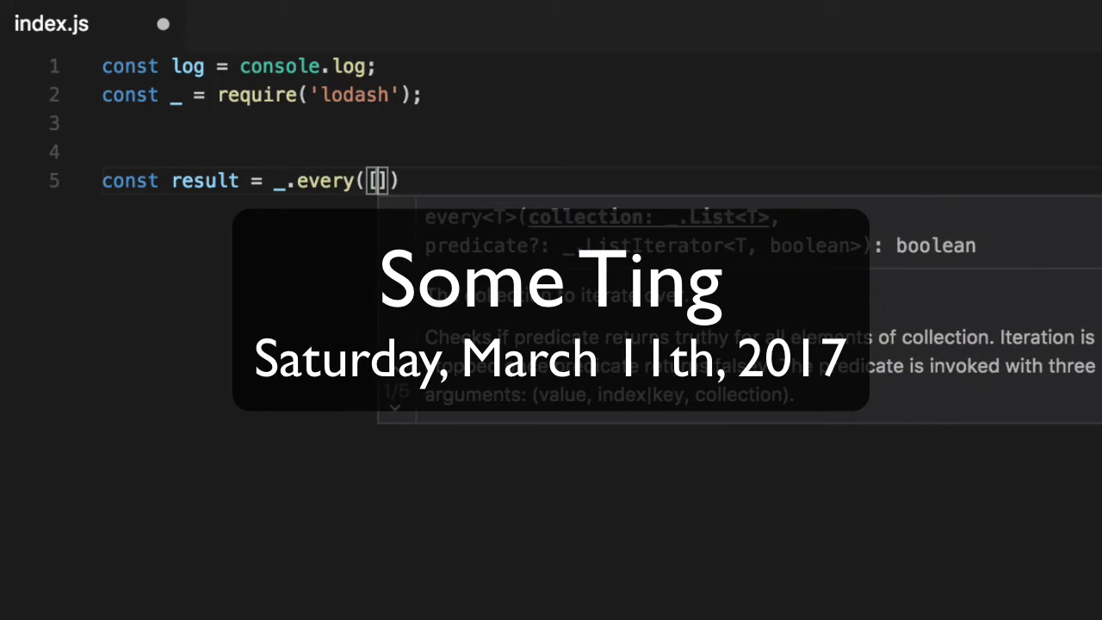
- Write const result = _.every([true, true, false, true]) and log(result) in index.js
type("true, true, true,")
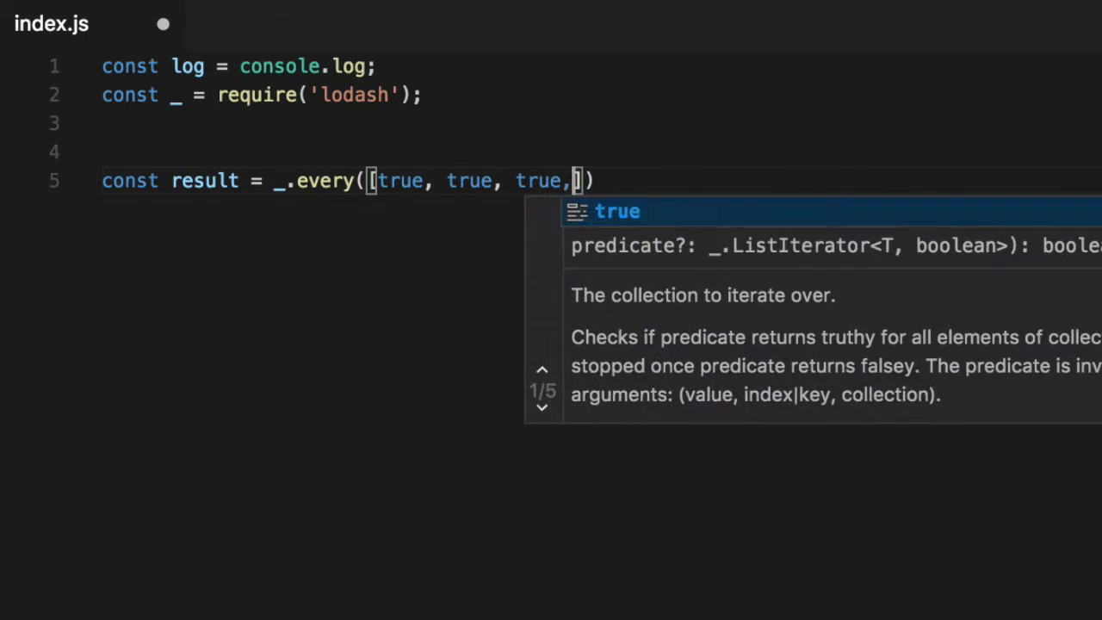
type("true],")
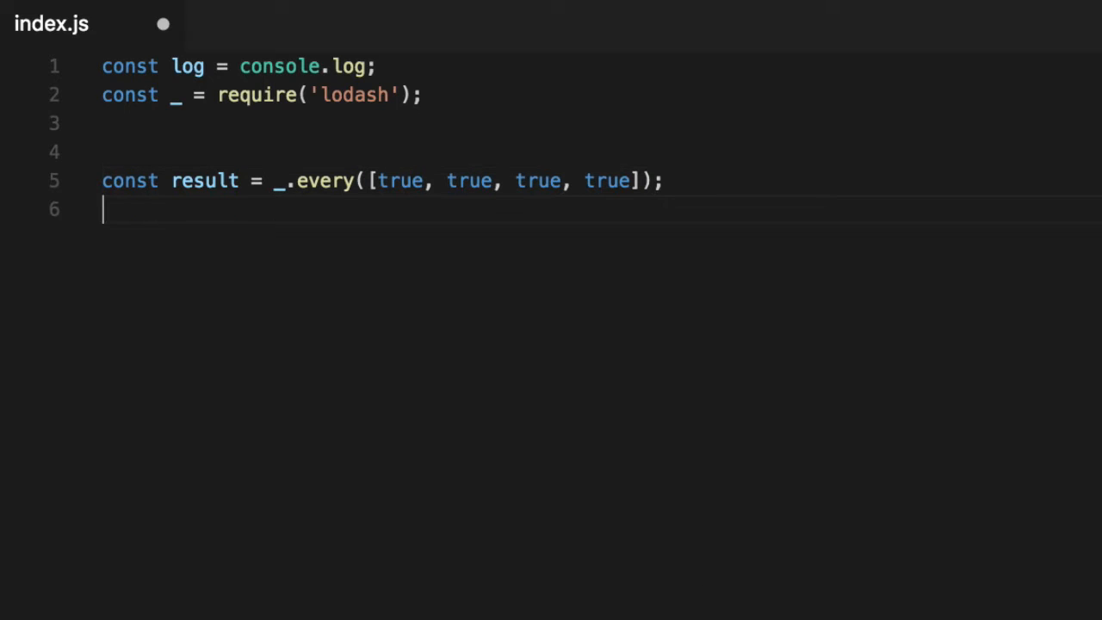
type("log(result);")
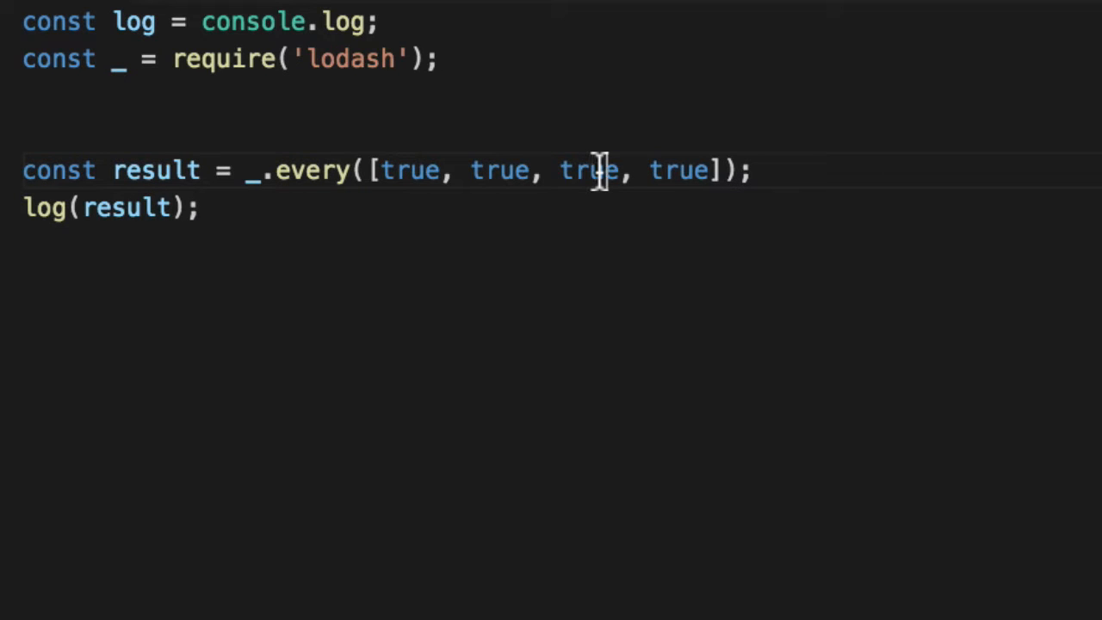
type("fal")
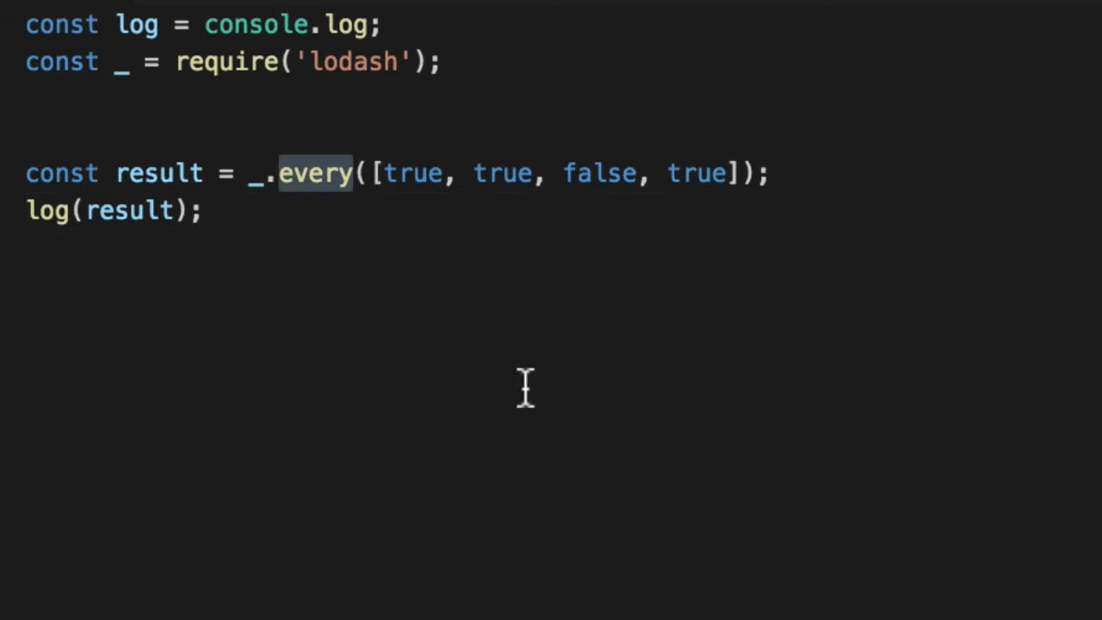
- Change the call to _.some over [true, false, false, false], still logged
type("some")
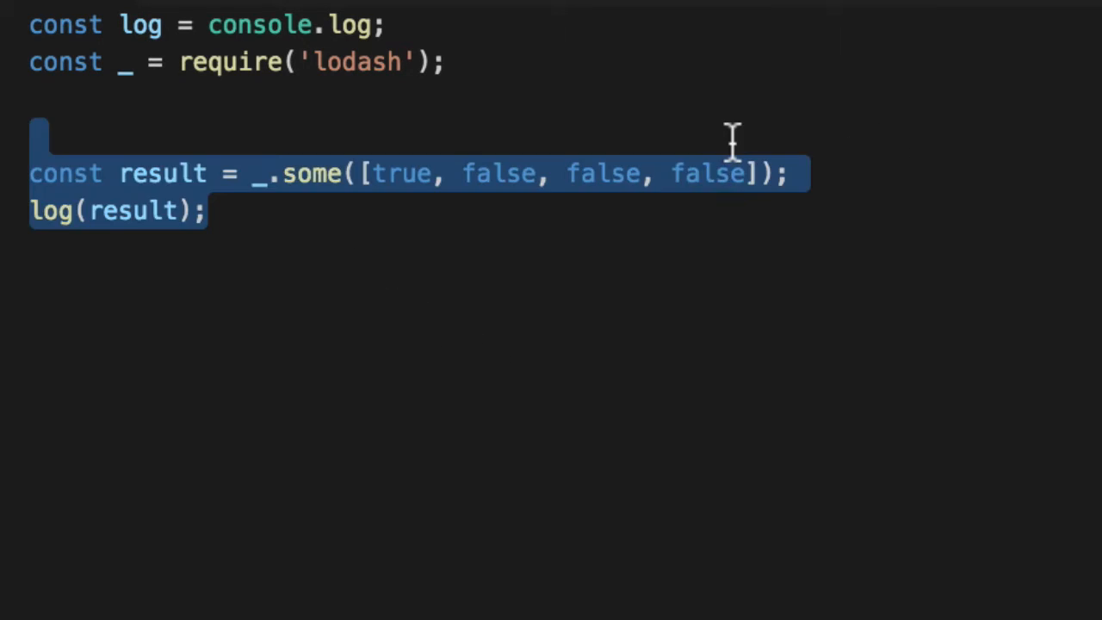
- Remove the _.some example and paste a restaurant object with _id, name Jakes Place, city Richmond
key("Delete")
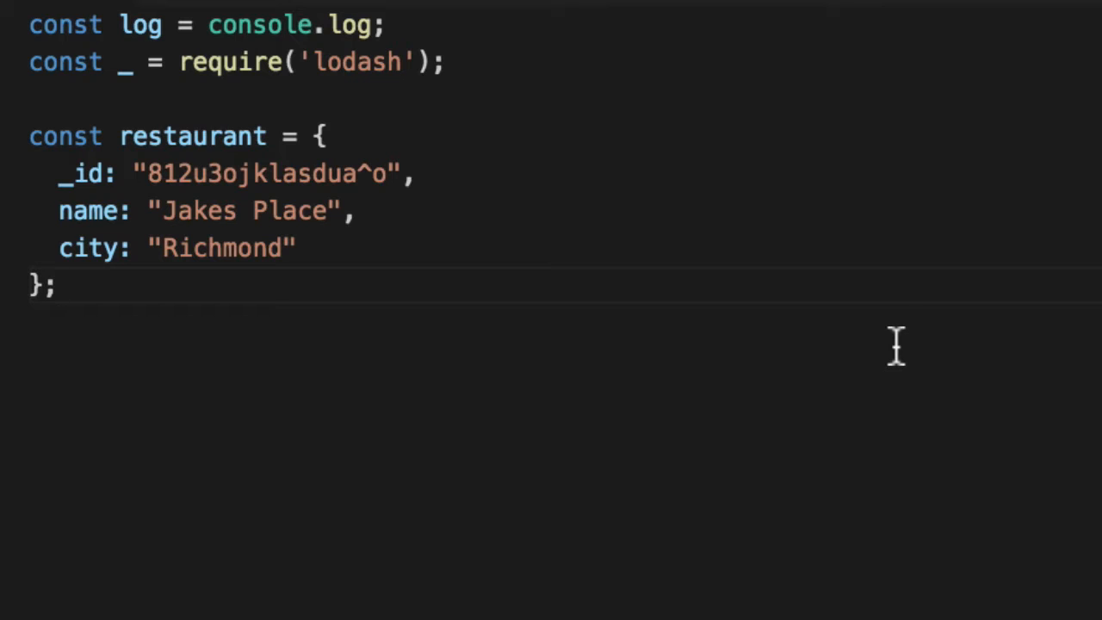
left_click(55, 285)
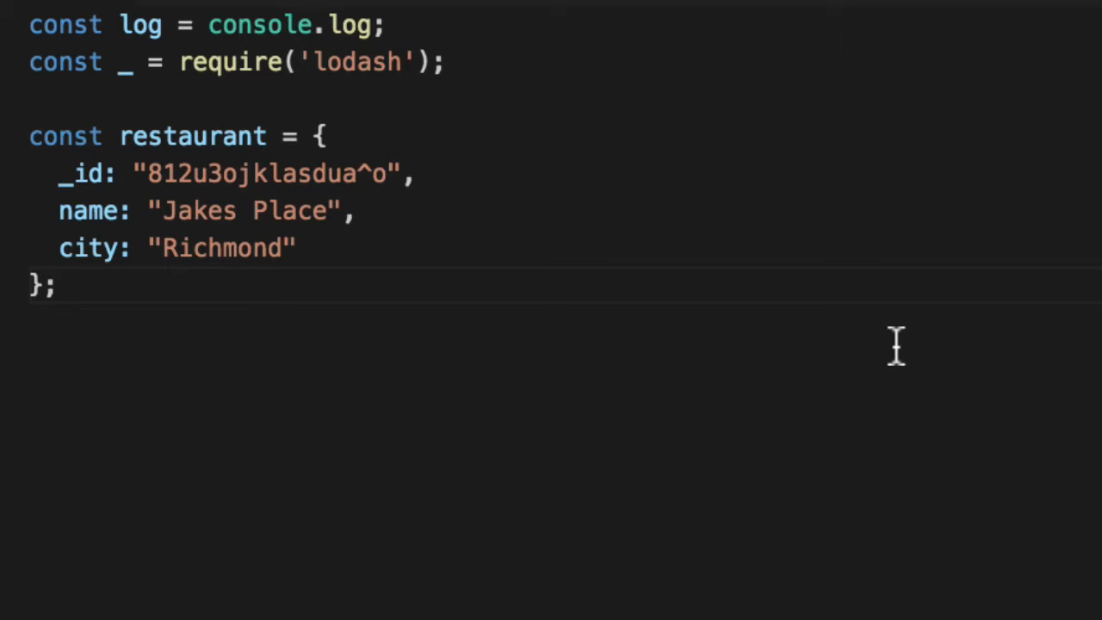
left_click(55, 286)
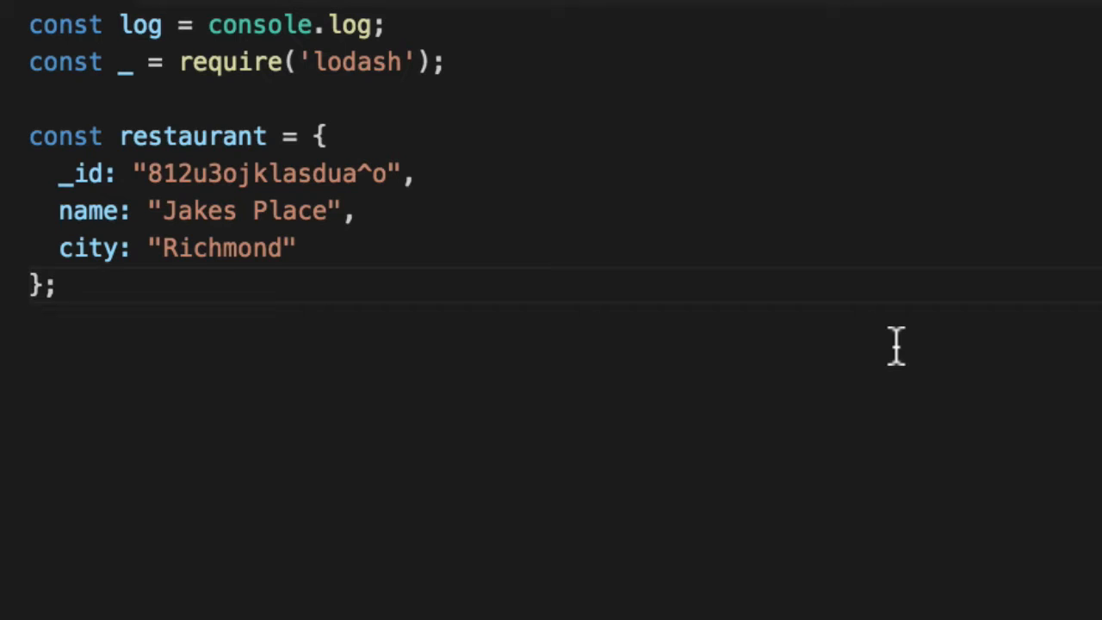
left_click(54, 286)
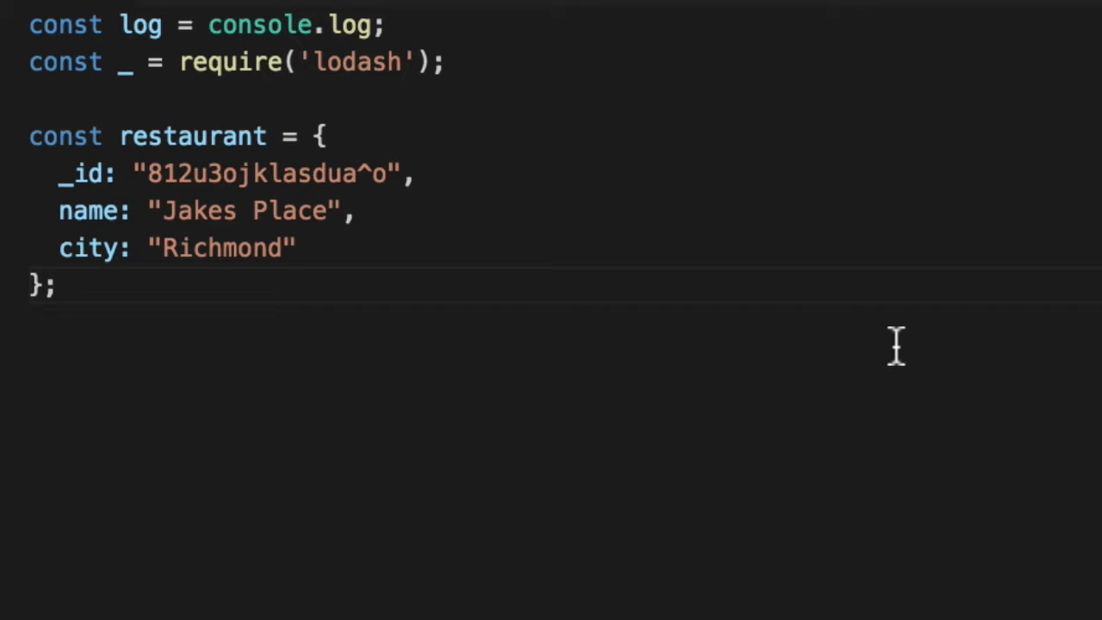
left_click(53, 284)
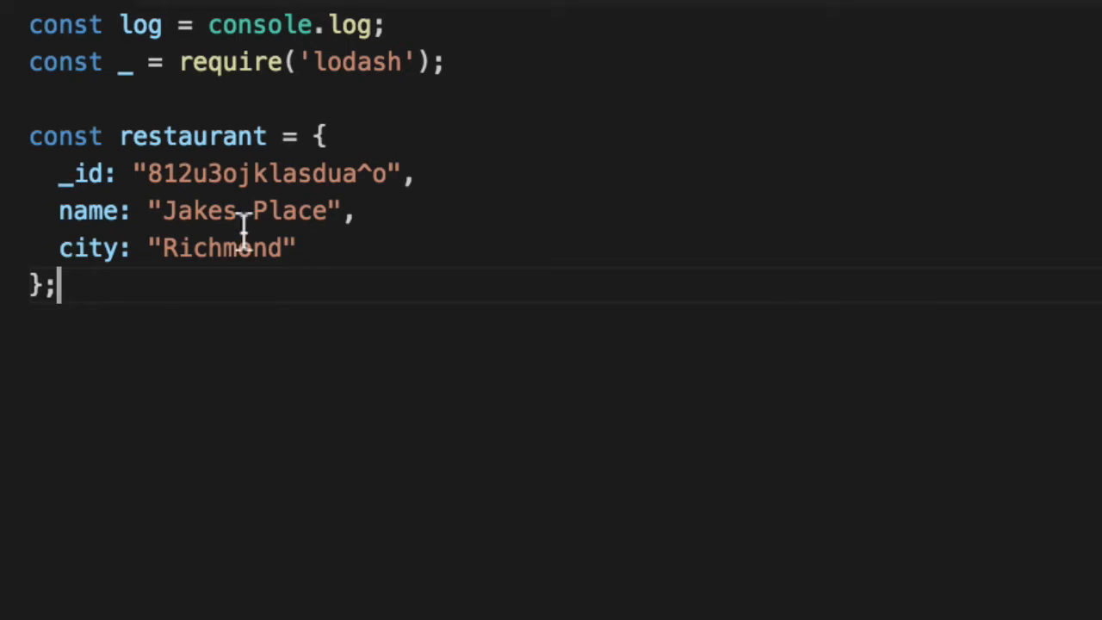
- Review the _id and name fields and start a blank line below the restaurant object
left_click_drag(59, 172, 353, 210)
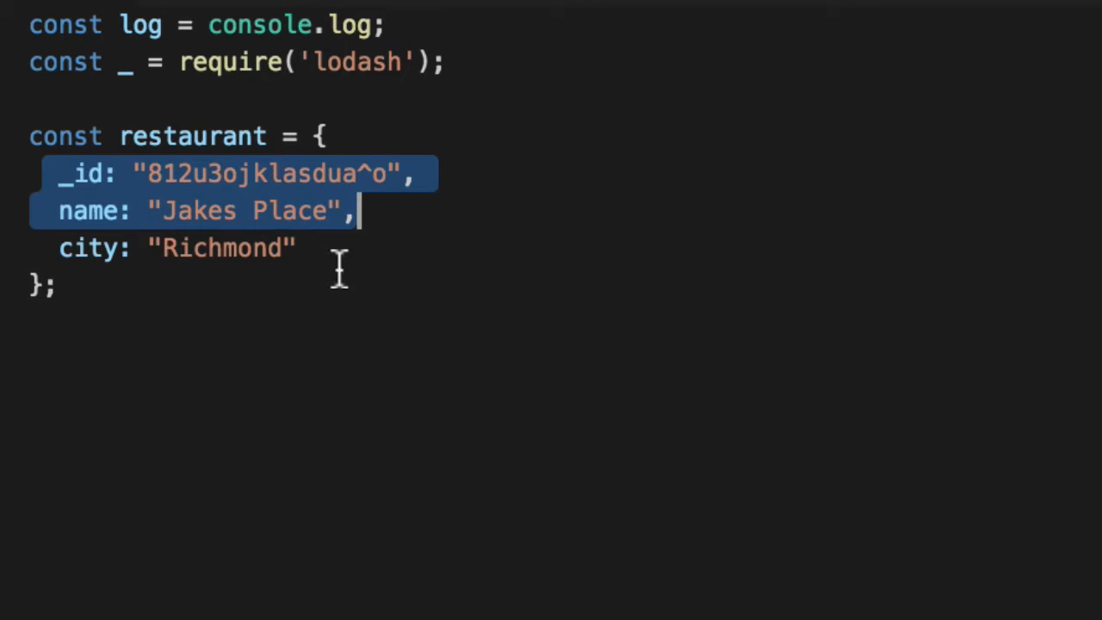
left_click(55, 284)
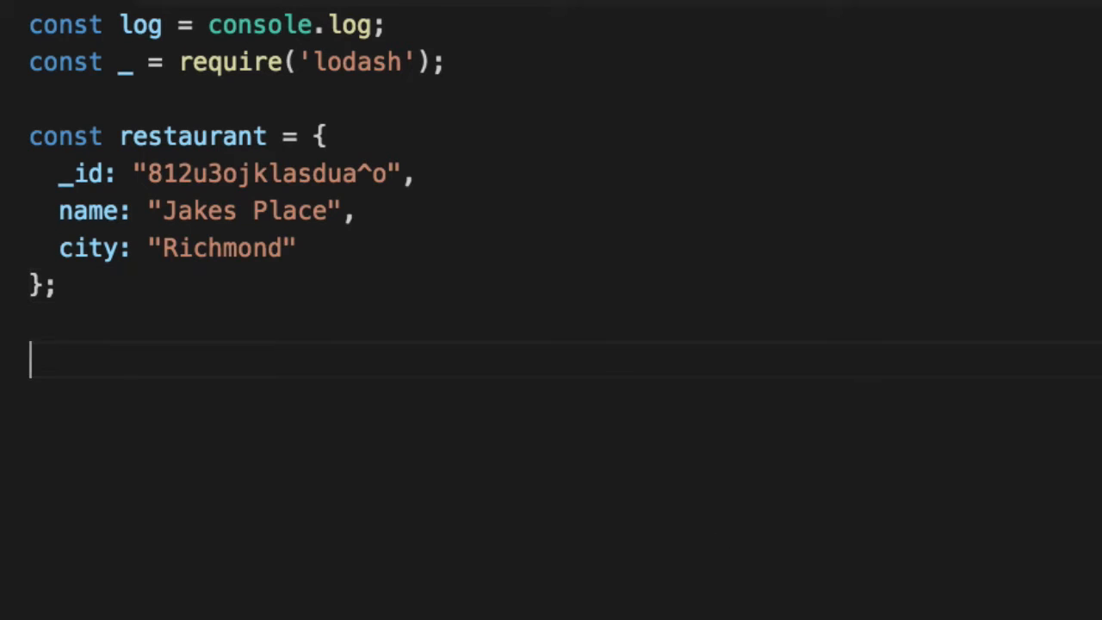
- Add legitDate, hasLegitTimestamp, legitString and legitNumber helper predicates
type("const legitDate = o => _.isDate(o) && o.toString() !== 'Invalid Date';")
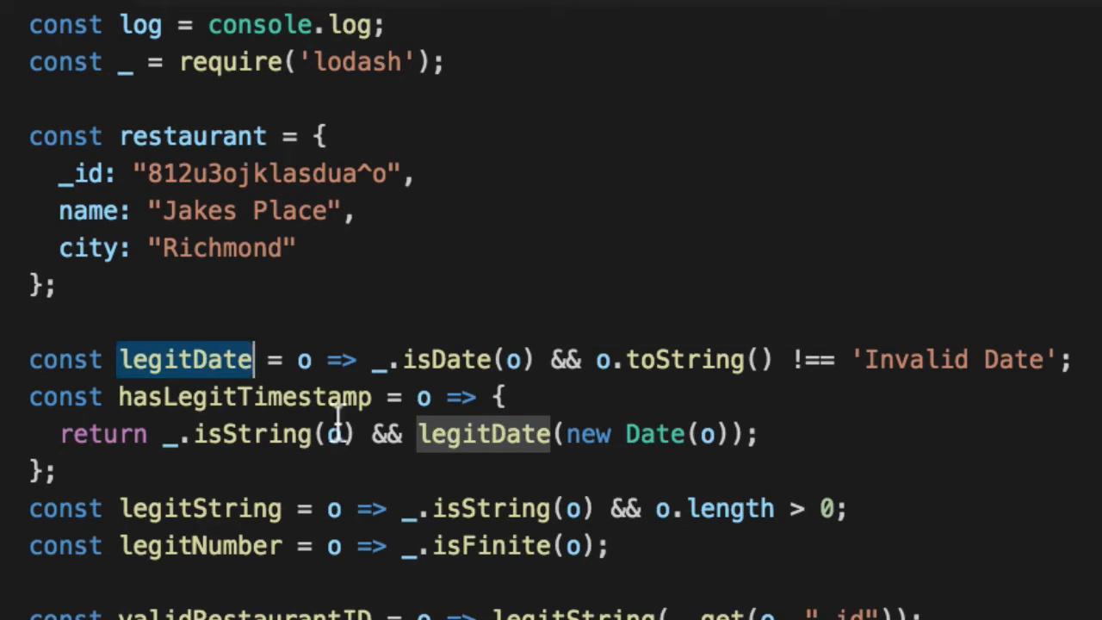
double_click(245, 396)
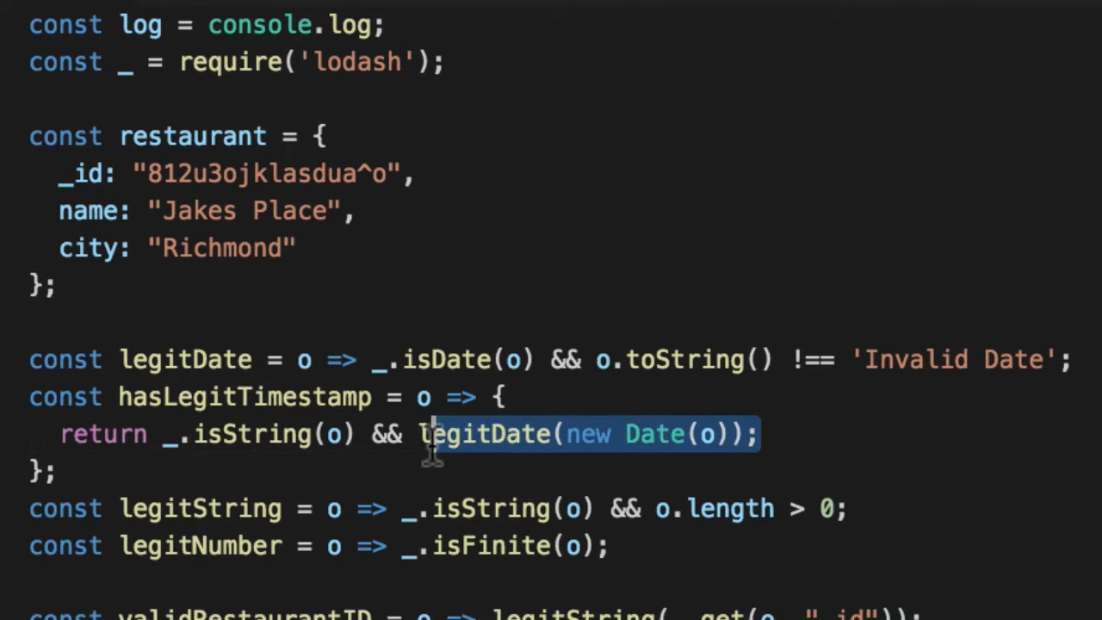
scroll("down", 3)
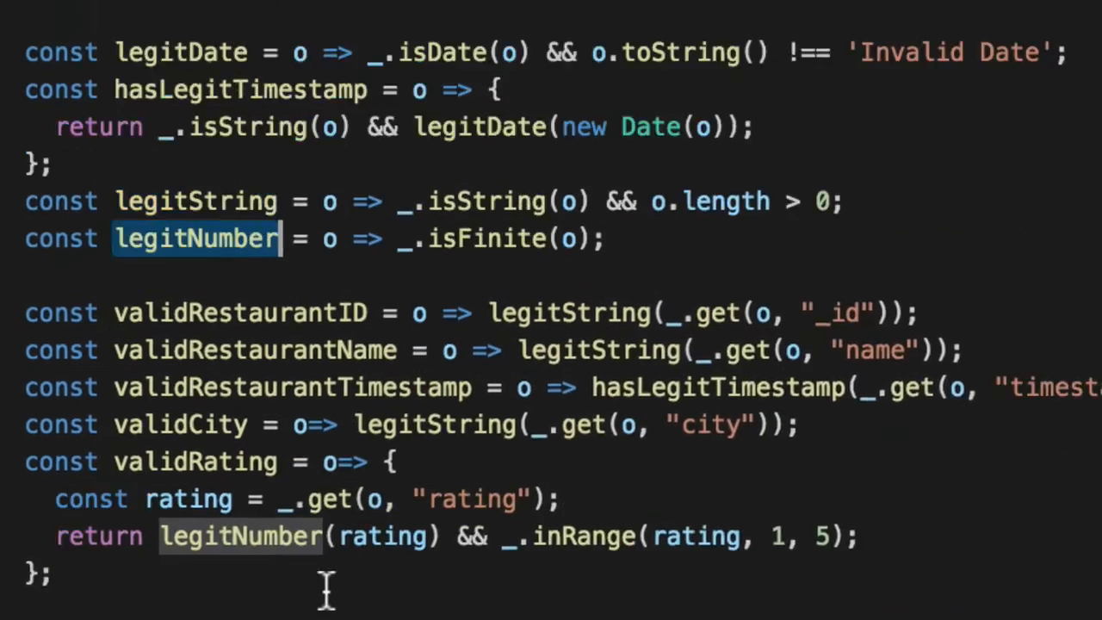
scroll("down", 3)
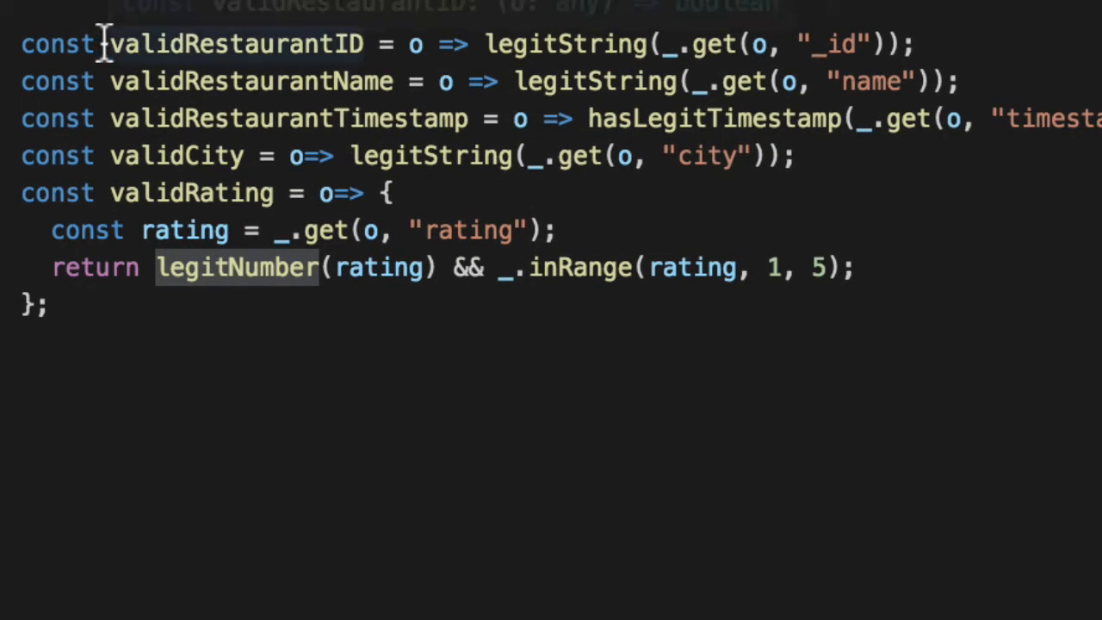
- Review the validRestaurantID, Name, Timestamp, City and Rating validators that use legitString
double_click(238, 44)
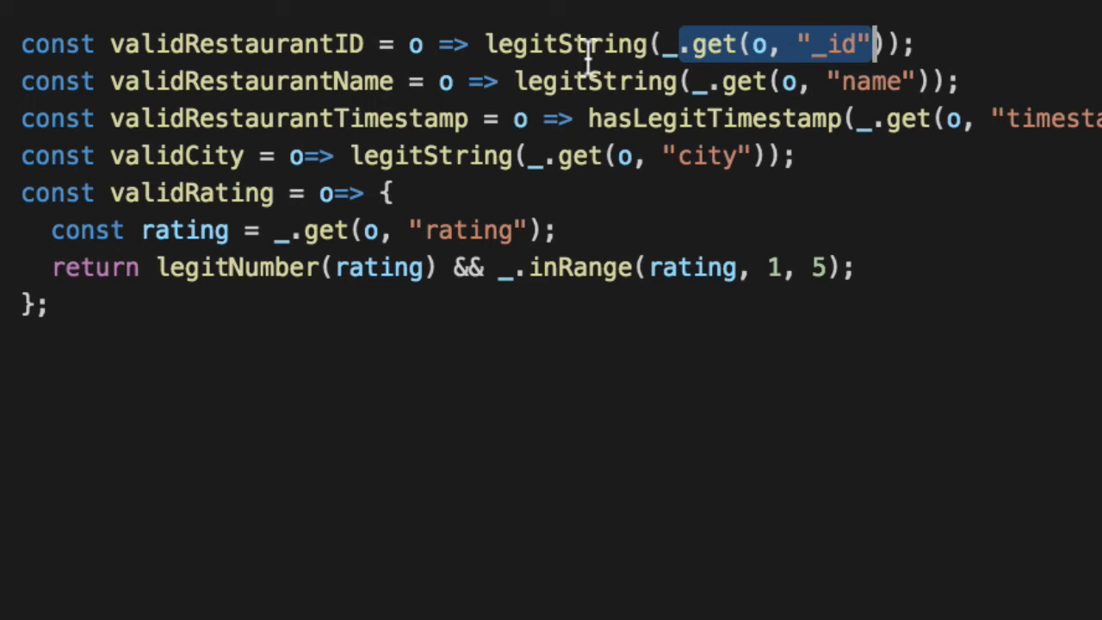
double_click(565, 44)
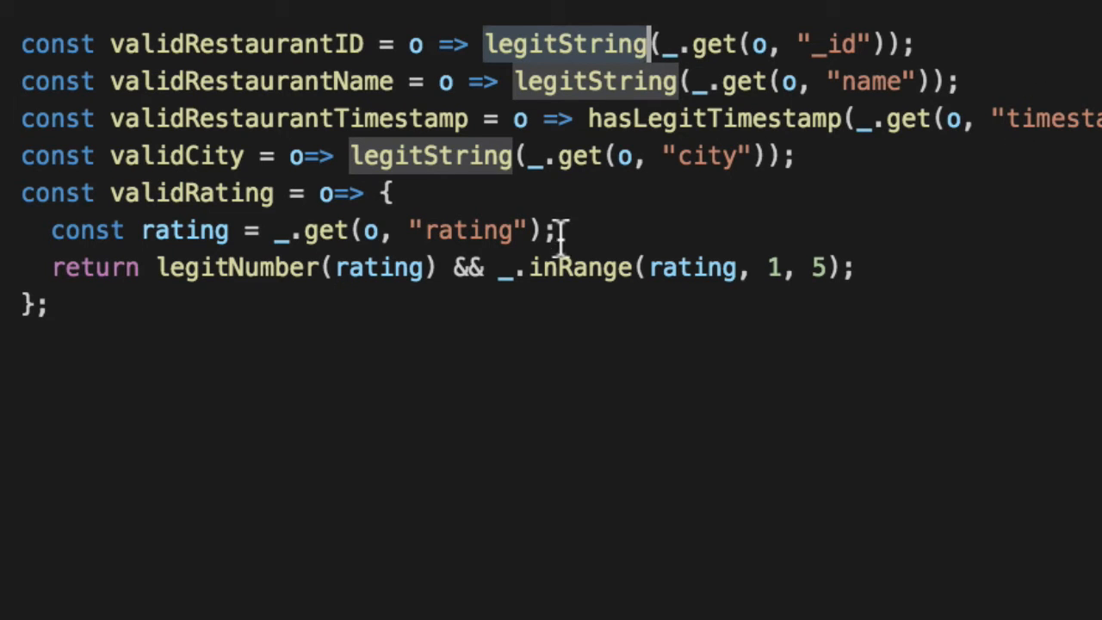
scroll("up", 3)
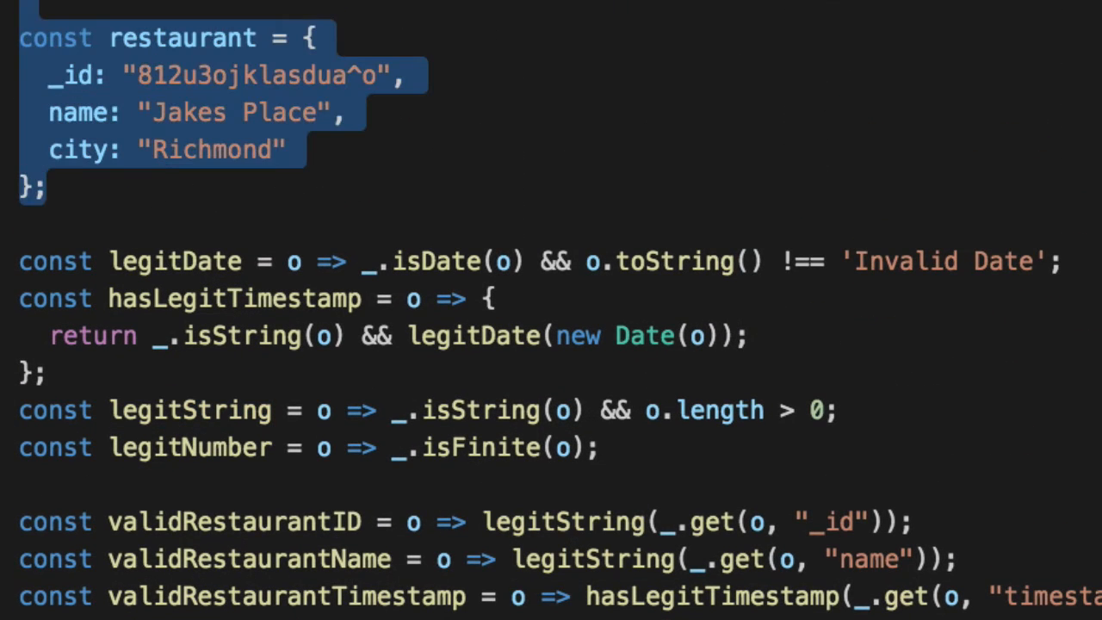
scroll("down", 3)
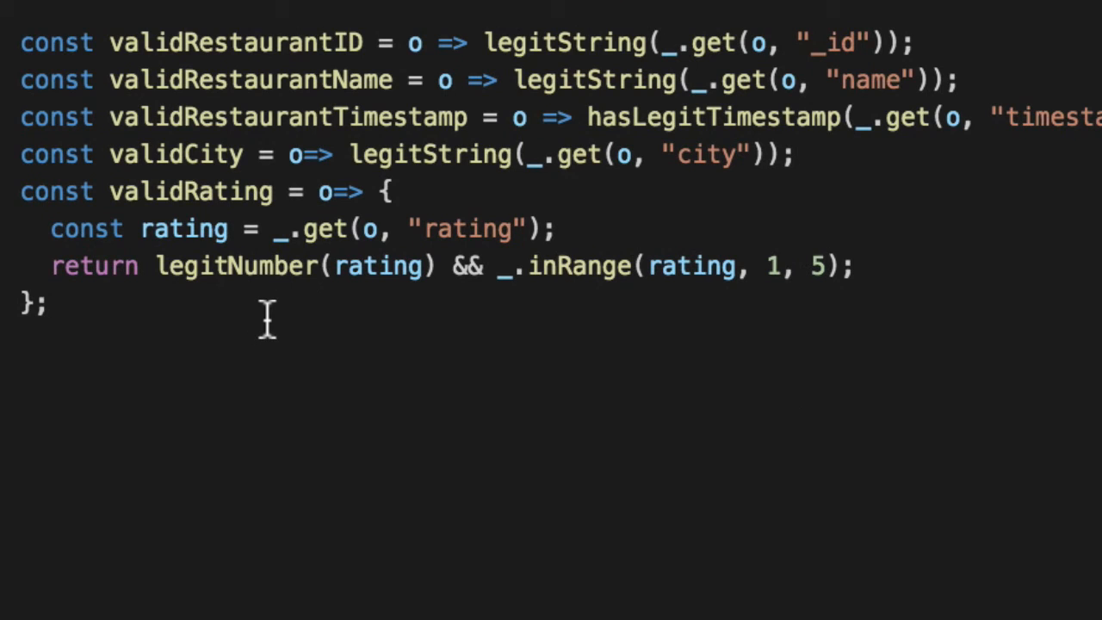
mouse_move(255, 361)
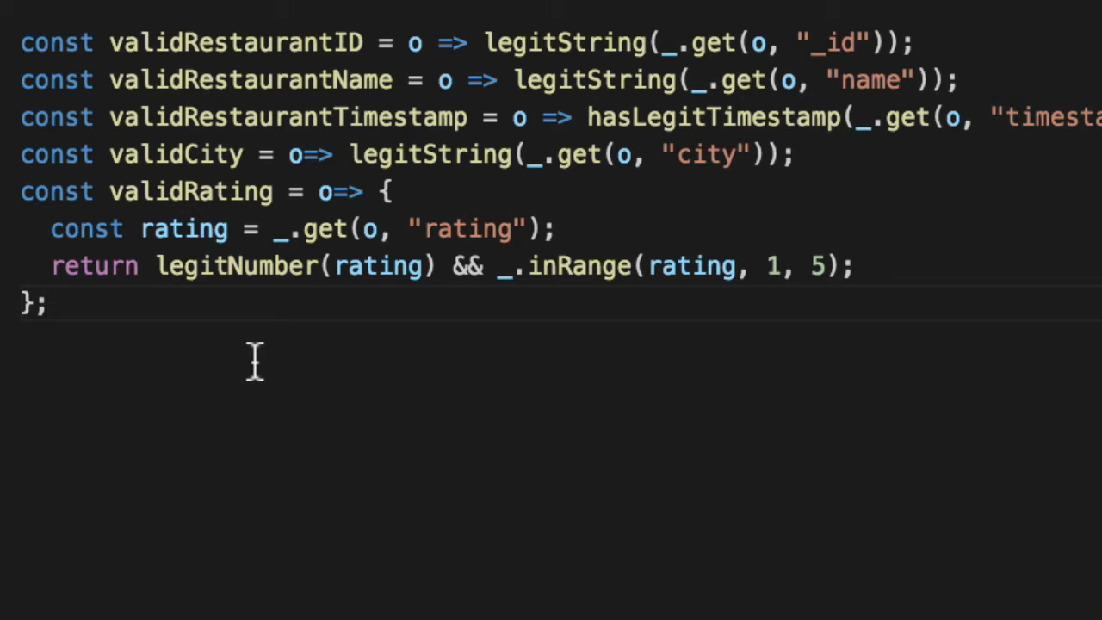
- Start restaurantHasRequiredFields as _.every over validRestaurantID and validRestaurantName
type("cons")
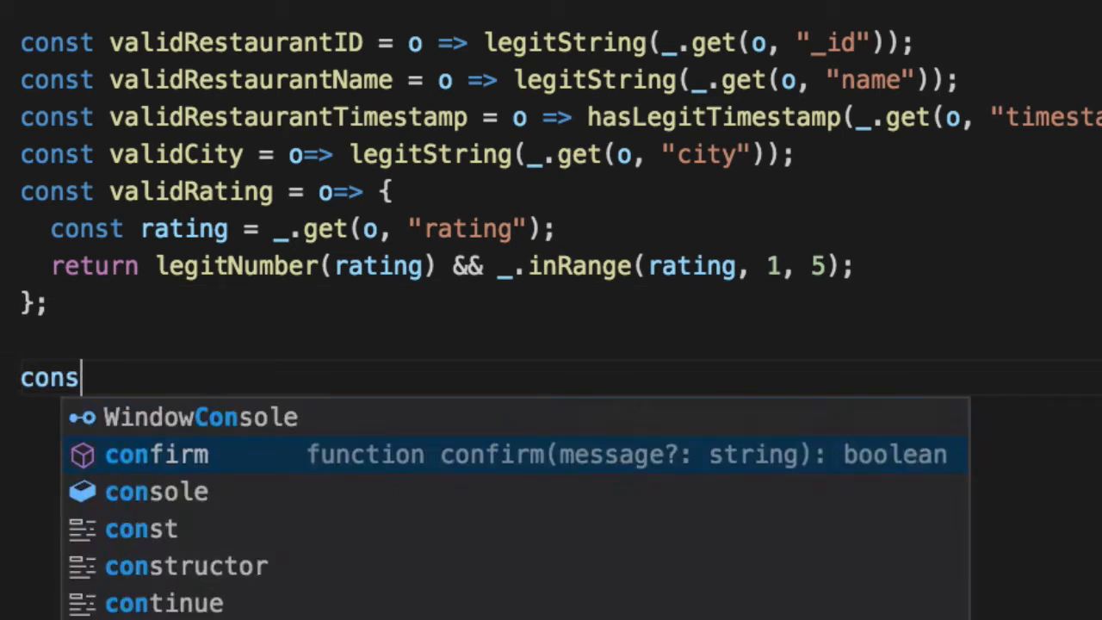
type("t restaurantHasRequiredFi")
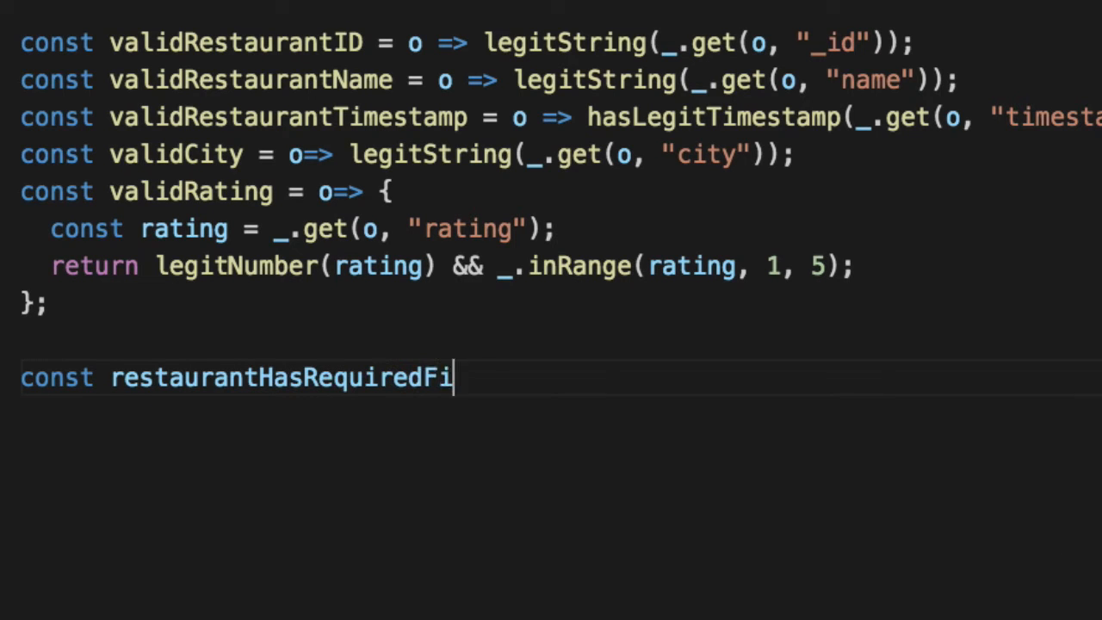
type("elds =")
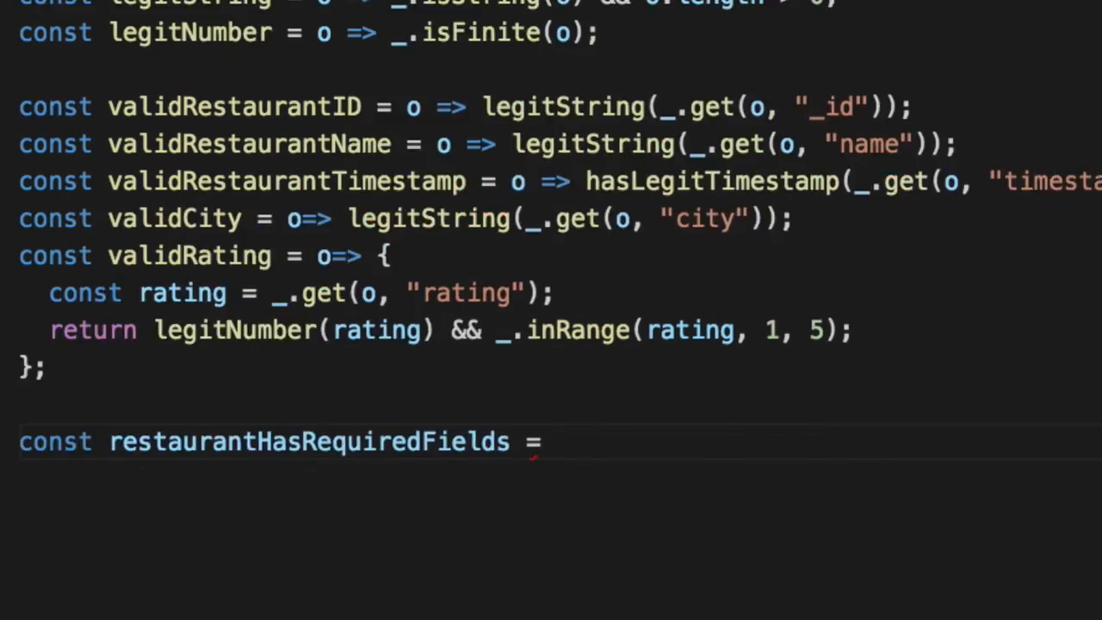
scroll("down", 3)
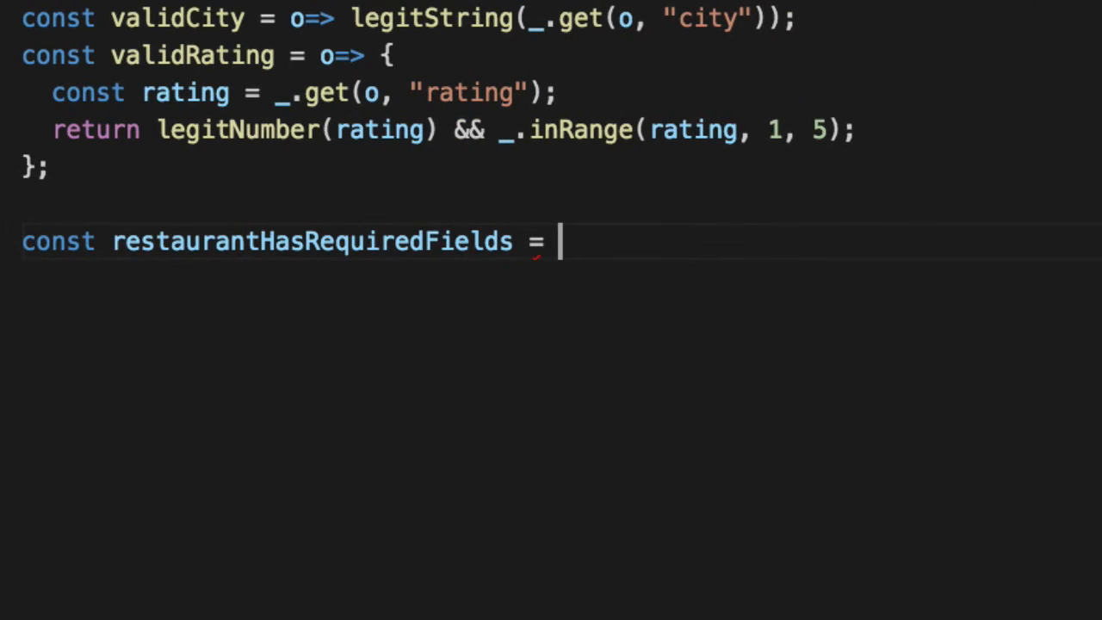
type("o => _.every([")
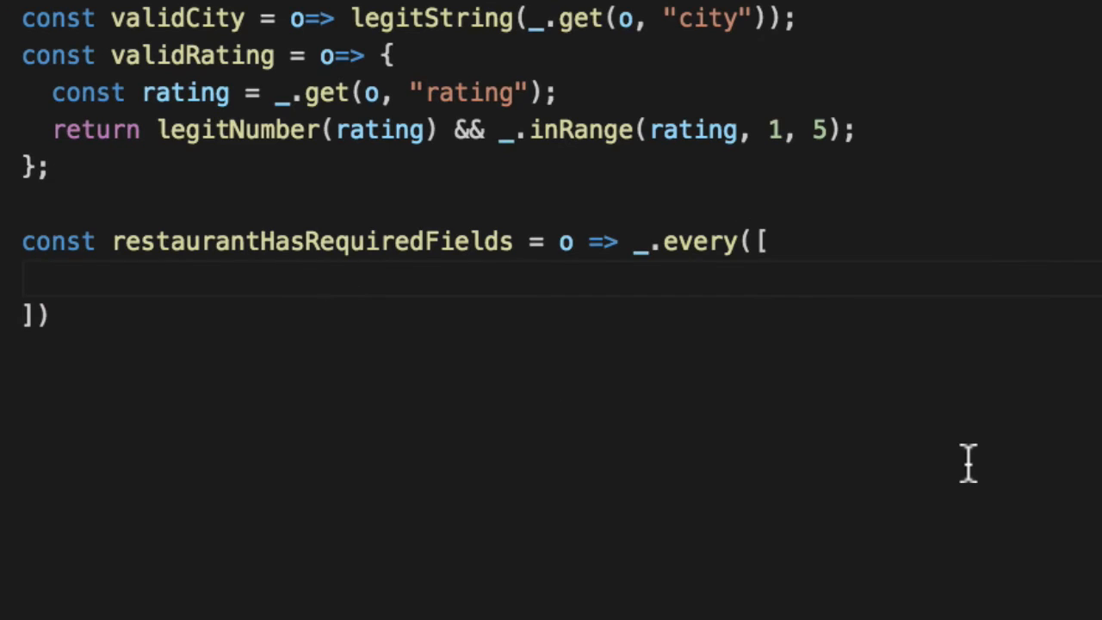
type("validRestaurantID")
type("validRestaurantName")
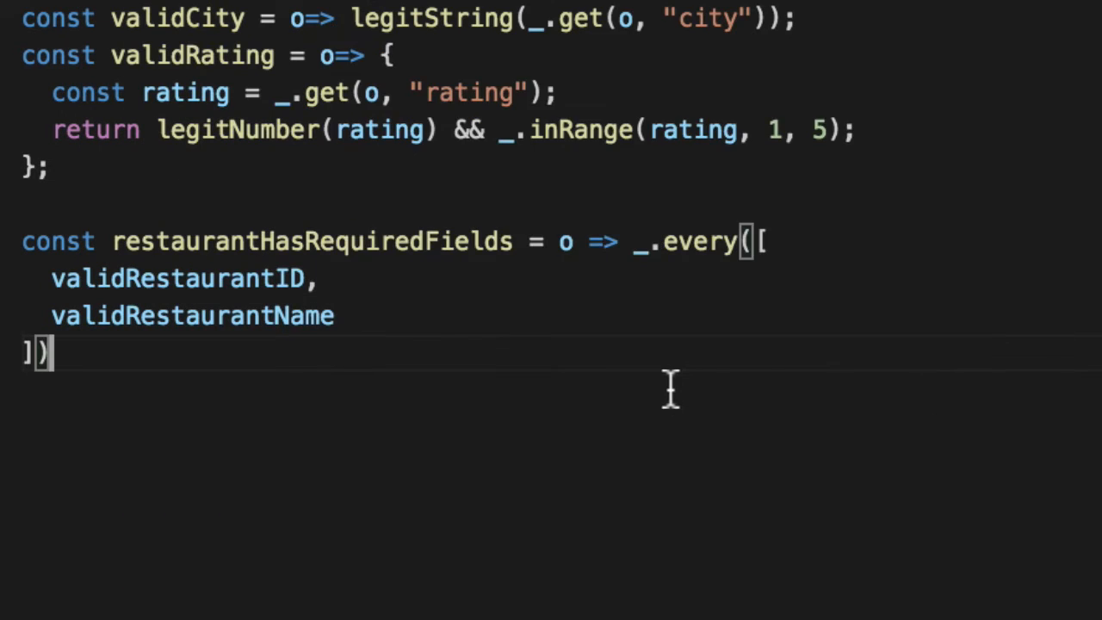
type(",")
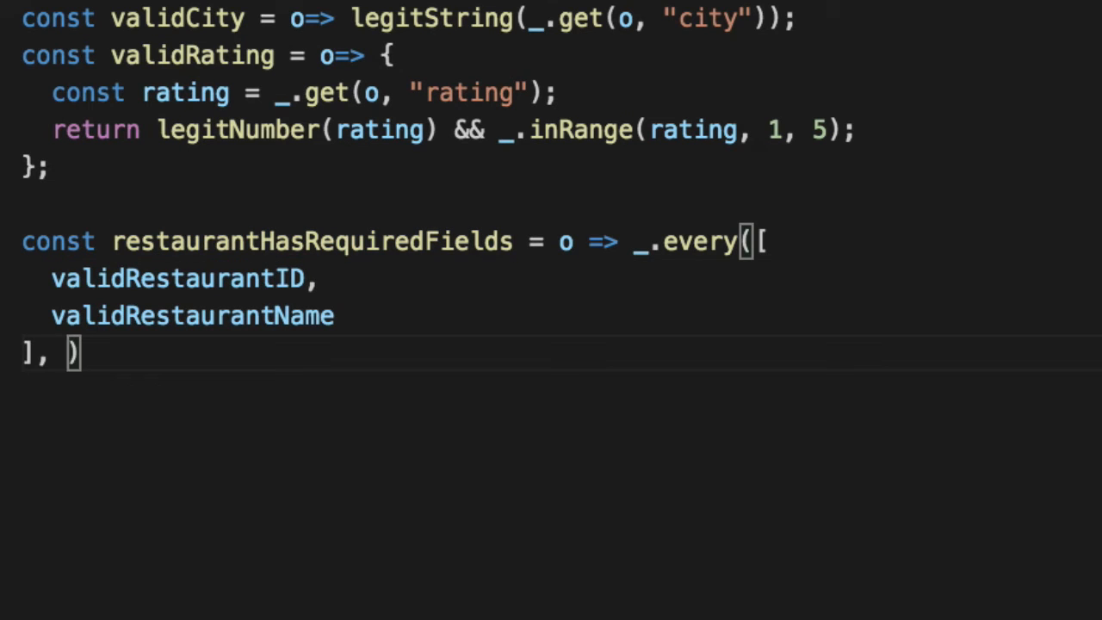
- Finish it with function(predicate) { return predicate(o); } and fix the misspelled parameter
type("predicate")
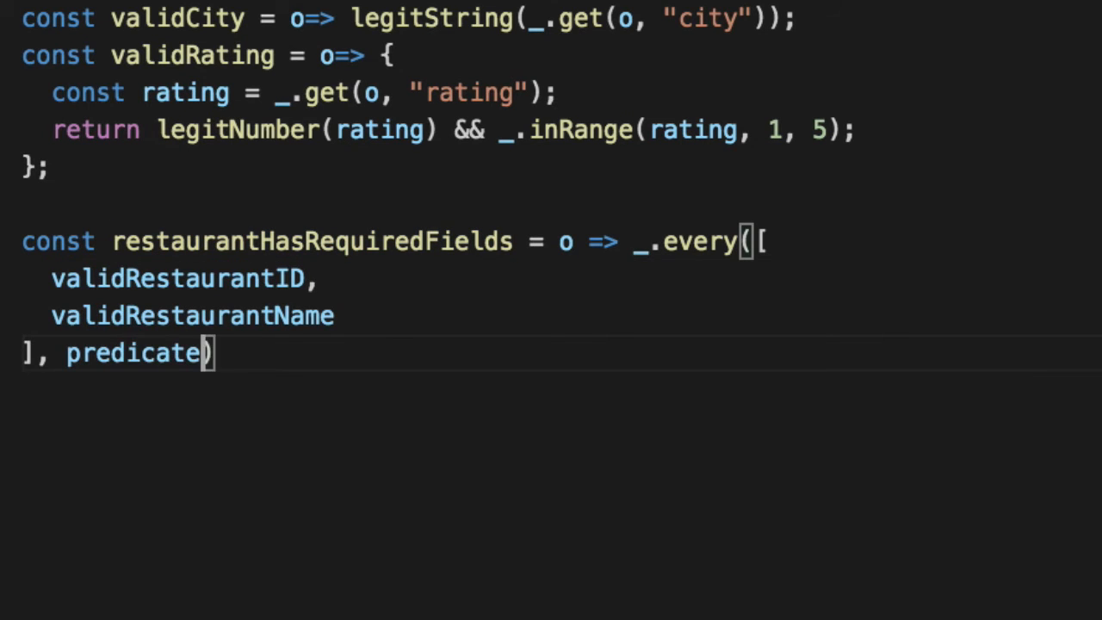
type("=>")
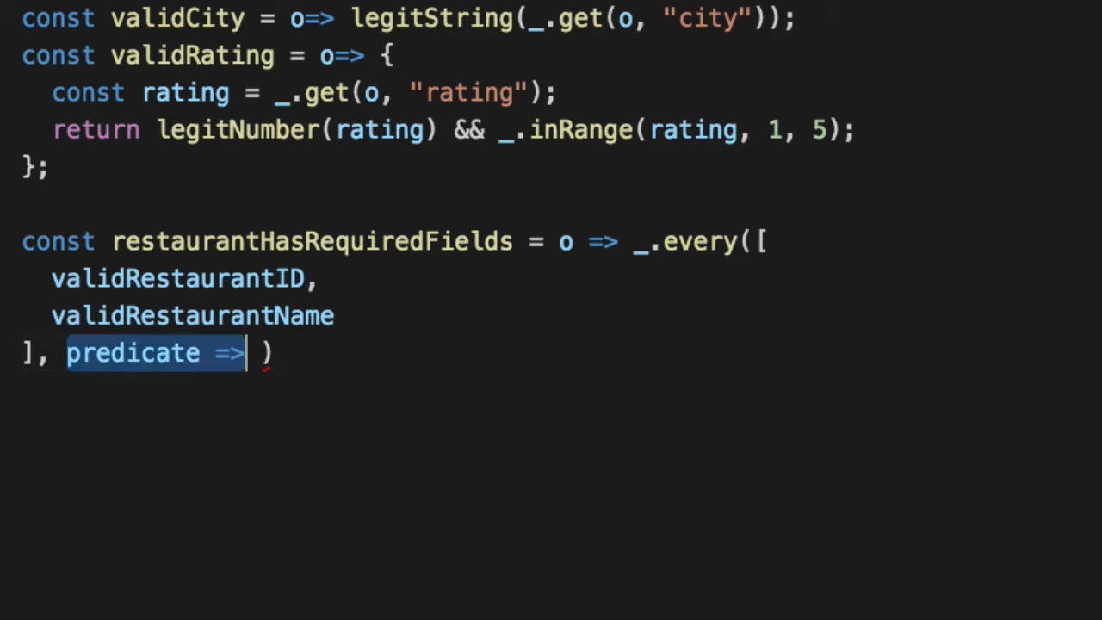
type("function(item")
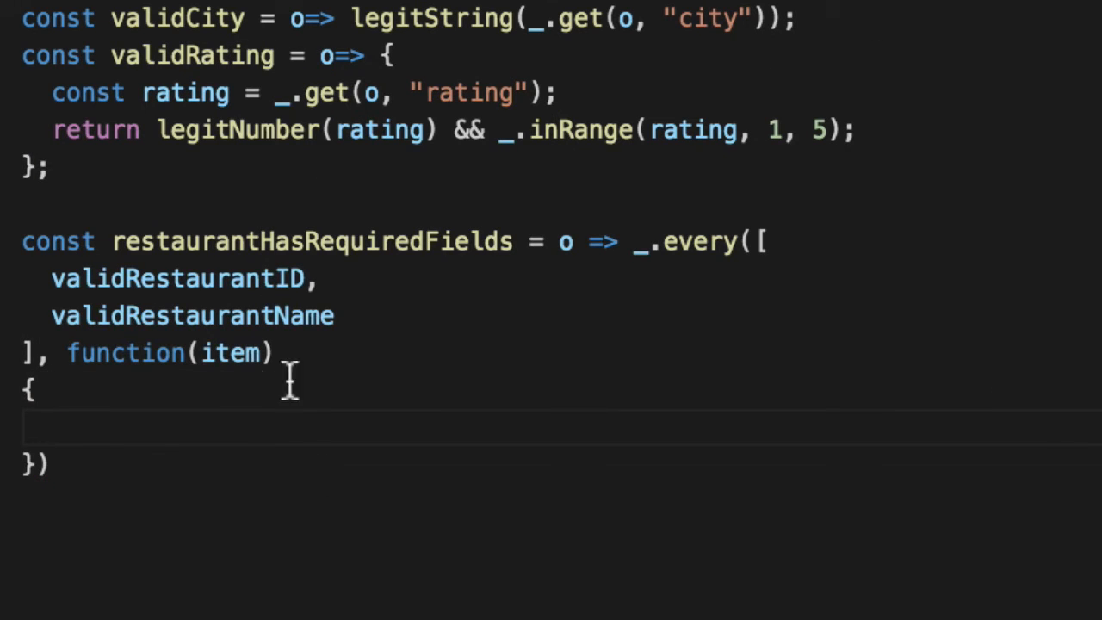
type("prediate")
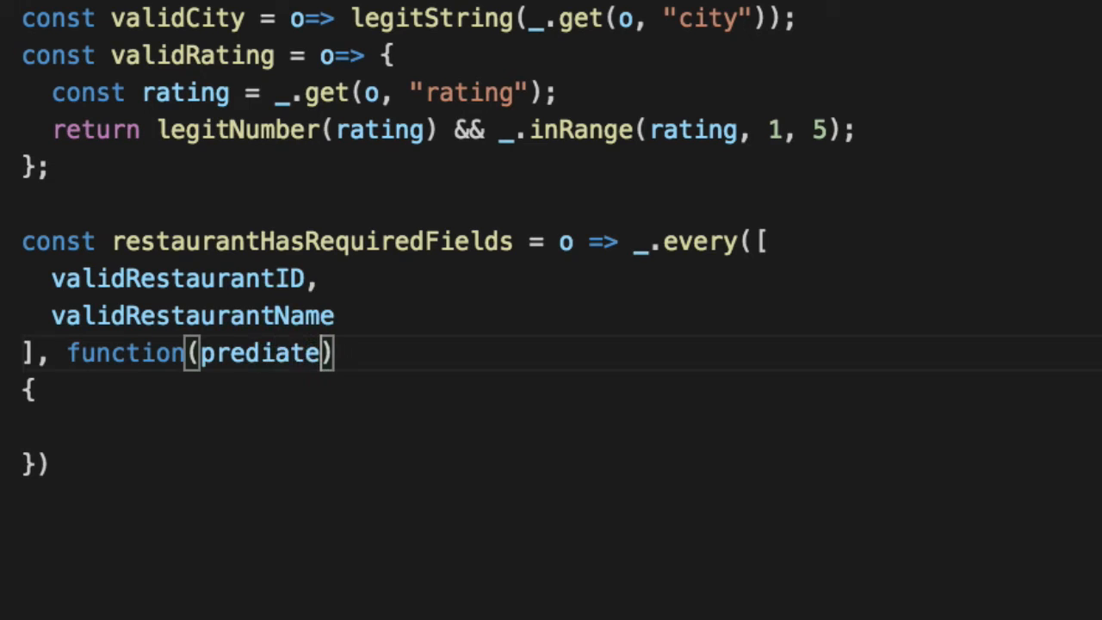
double_click(258, 351)
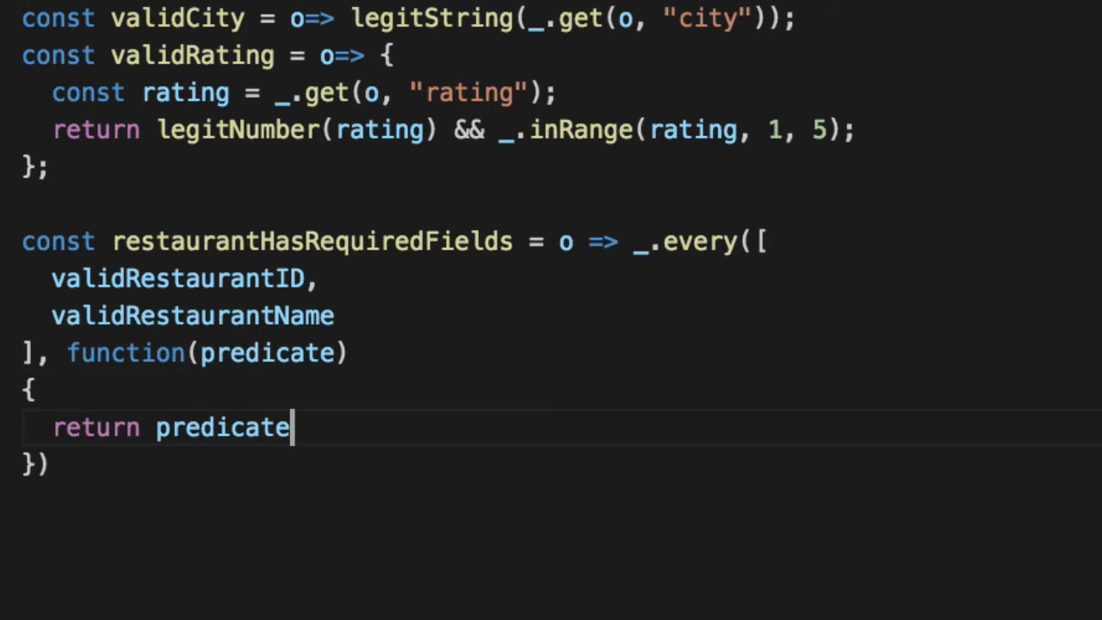
type("(o);")
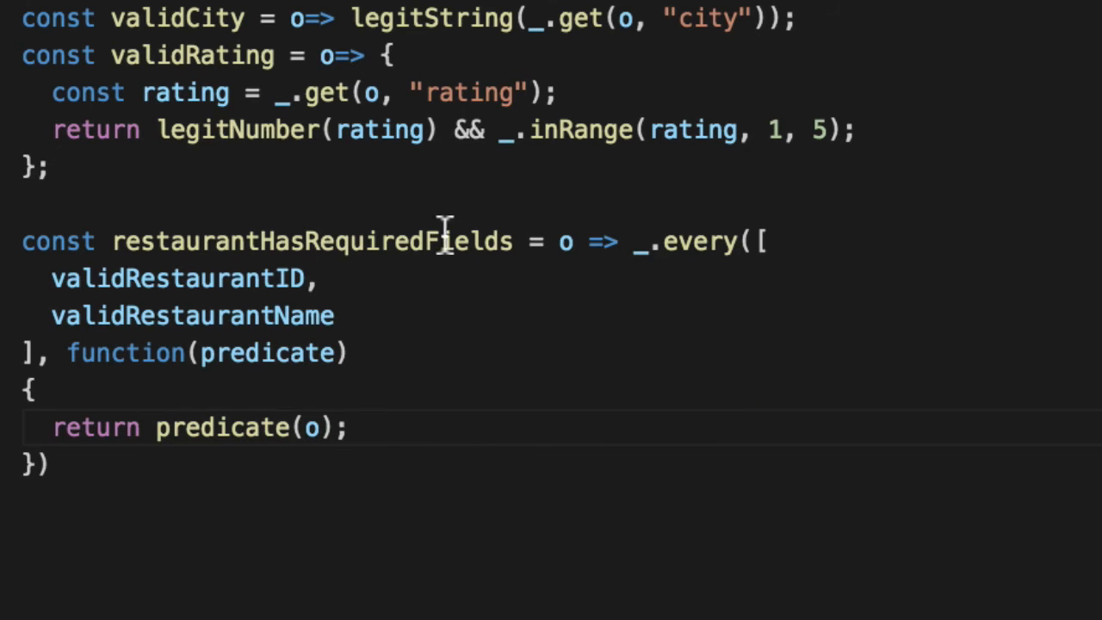
double_click(175, 279)
type(";")
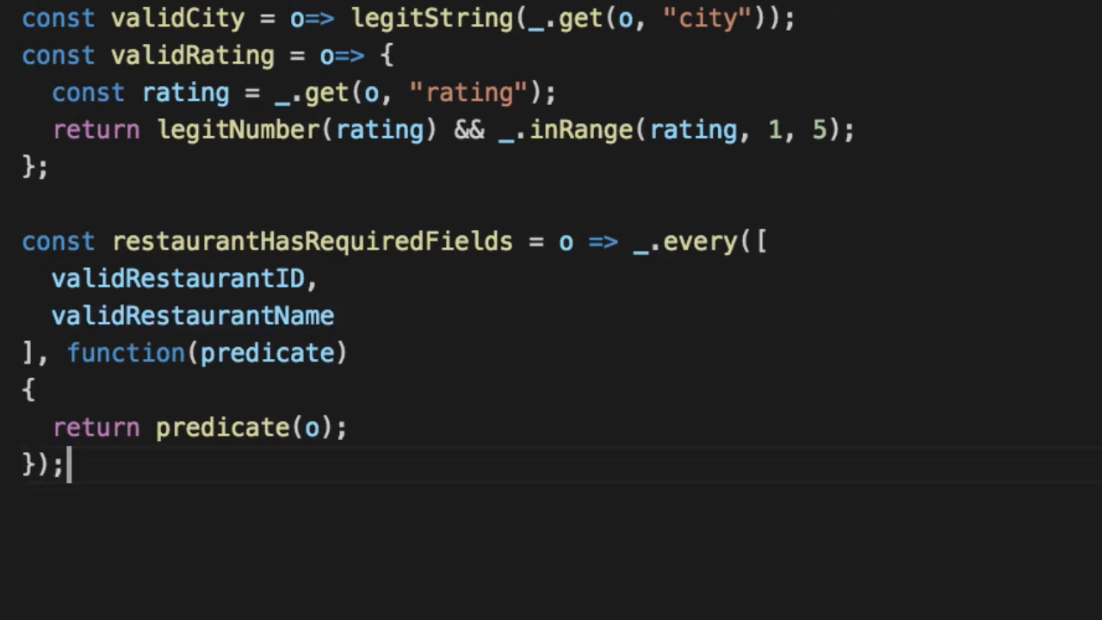
mouse_move(249, 351)
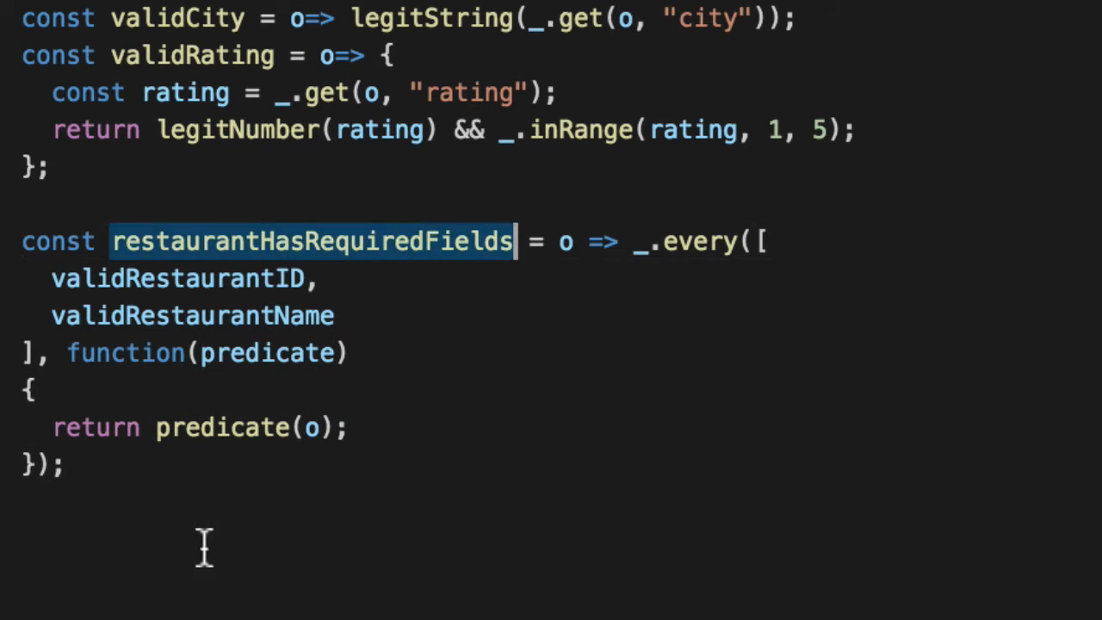
- Begin log(restaurantHasRequiredFields(restaurant)) below the function
type("log(restaurantHasRequiredFields()")
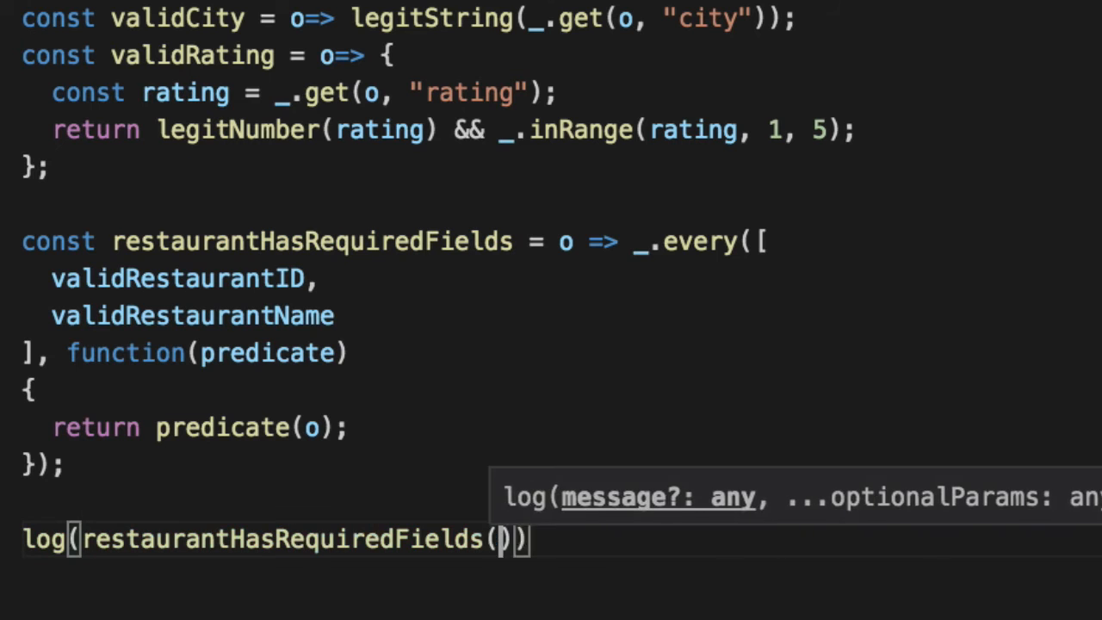
type("res")
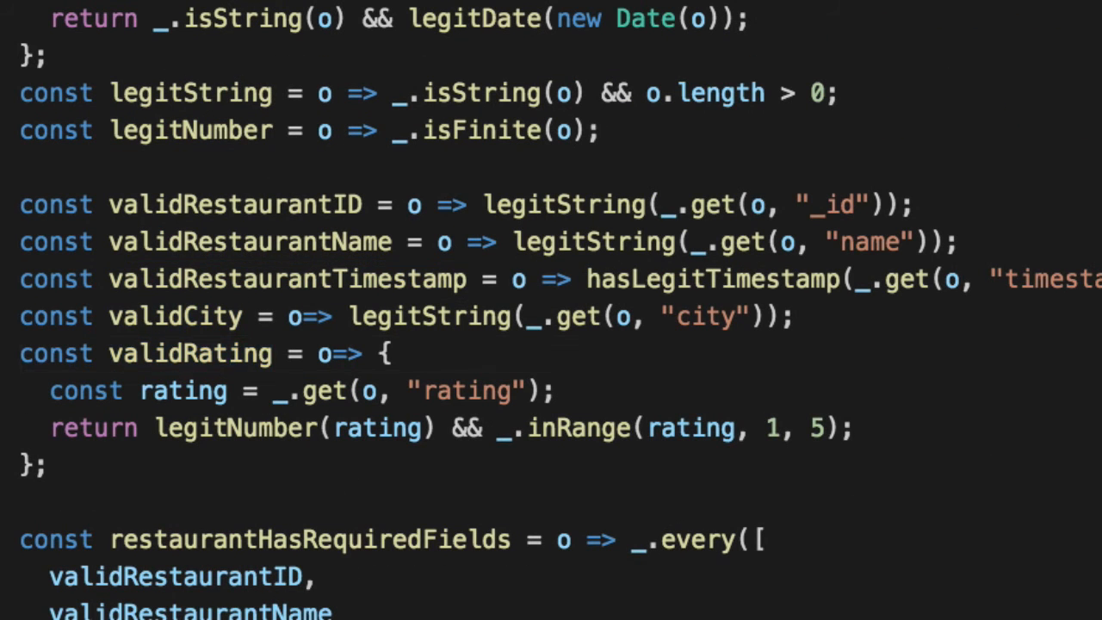
- Copy the every-function and rename it restaurantHasAtLeast1OptionalFields using _.some
scroll("down", 3)
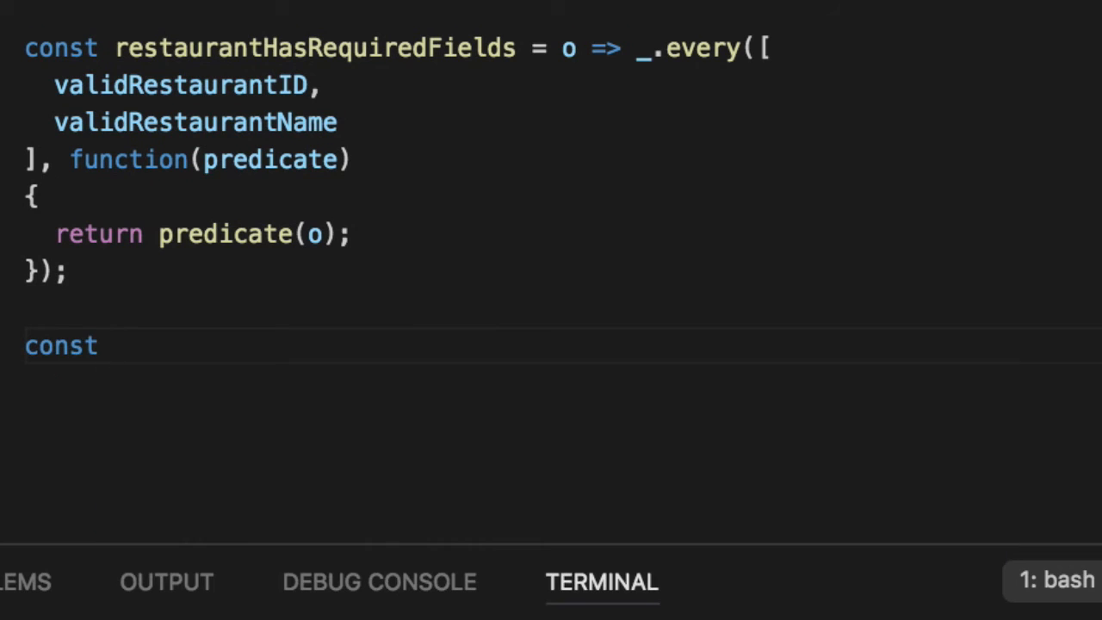
type("restaurantHasRequiredFields")
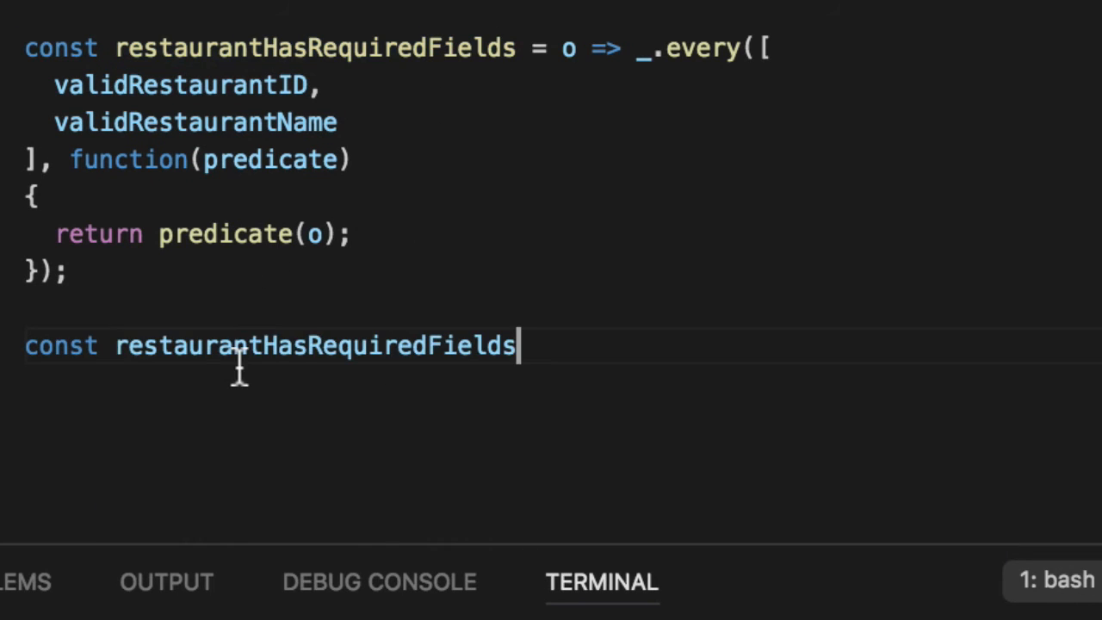
double_click(362, 344)
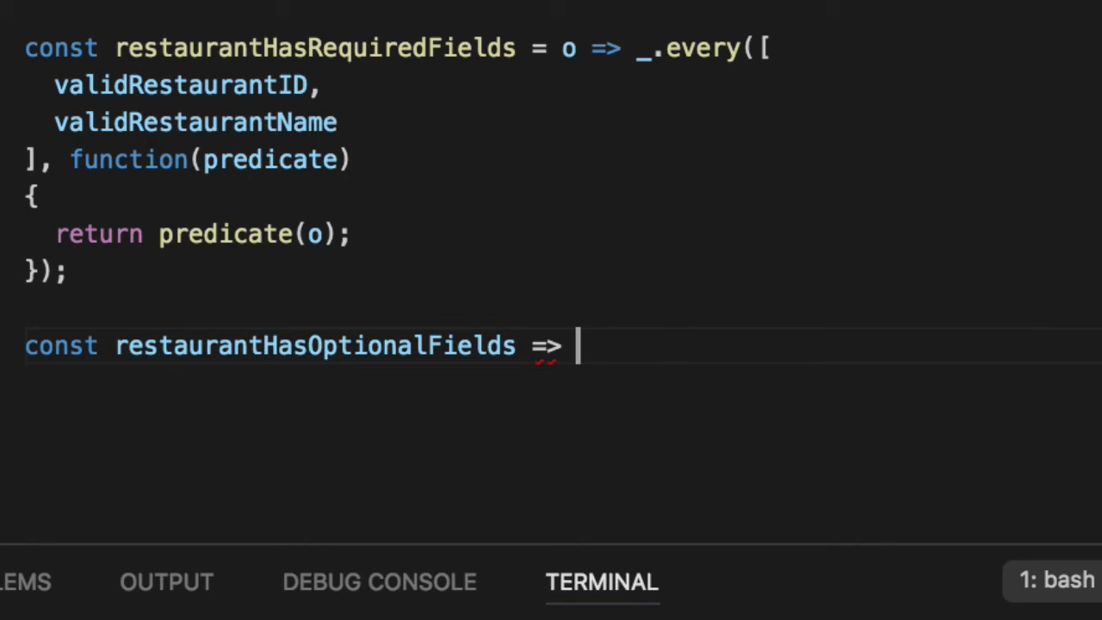
double_click(313, 344)
type("AtLeast1")
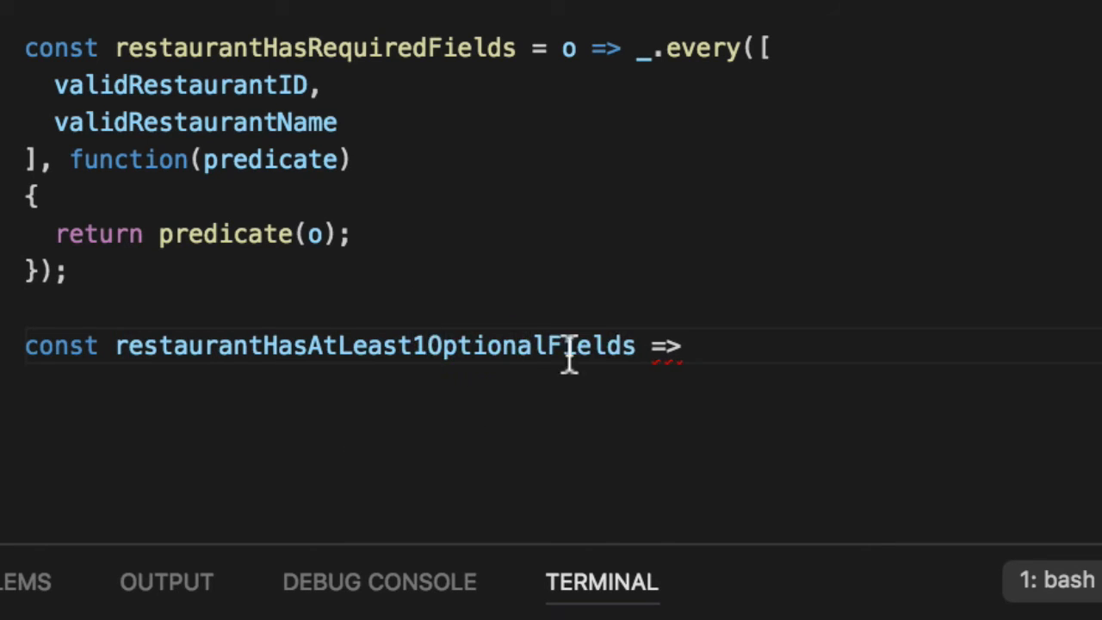
type("o => _.some([")
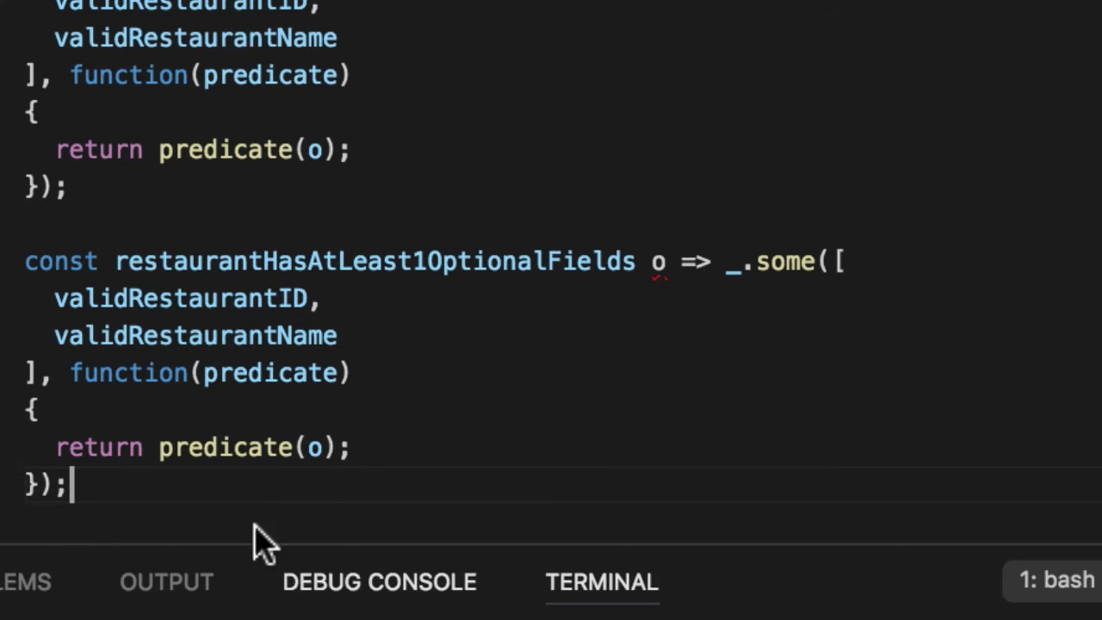
- Swap its validators to validRestaurantTimestamp, validCity and validRating, then start const validRestaurant
left_click_drag(54, 297, 338, 336)
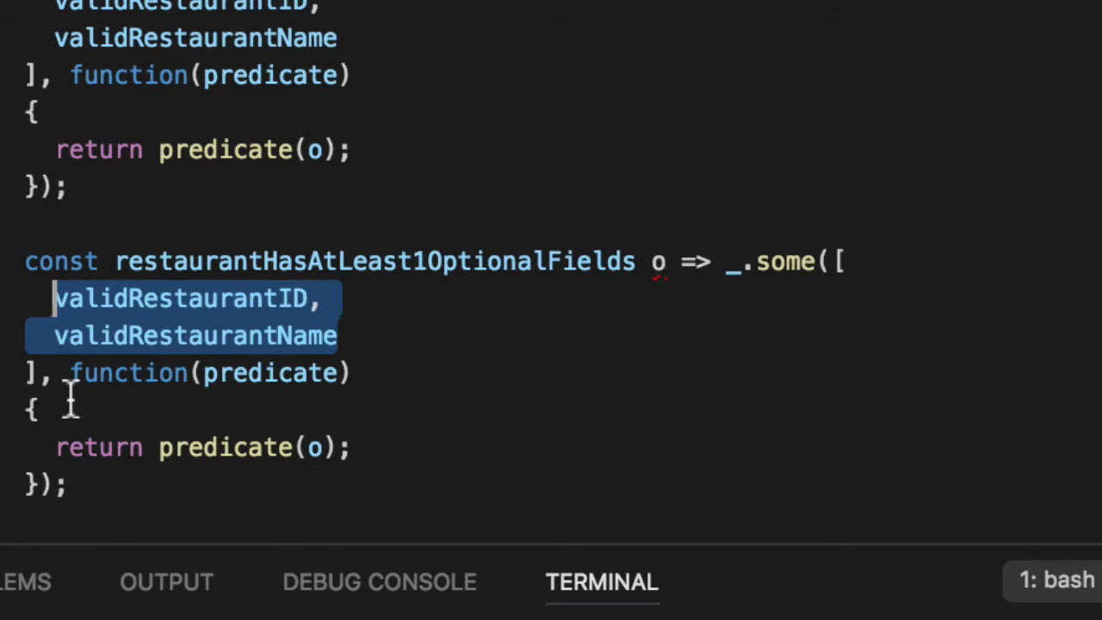
type("valid")
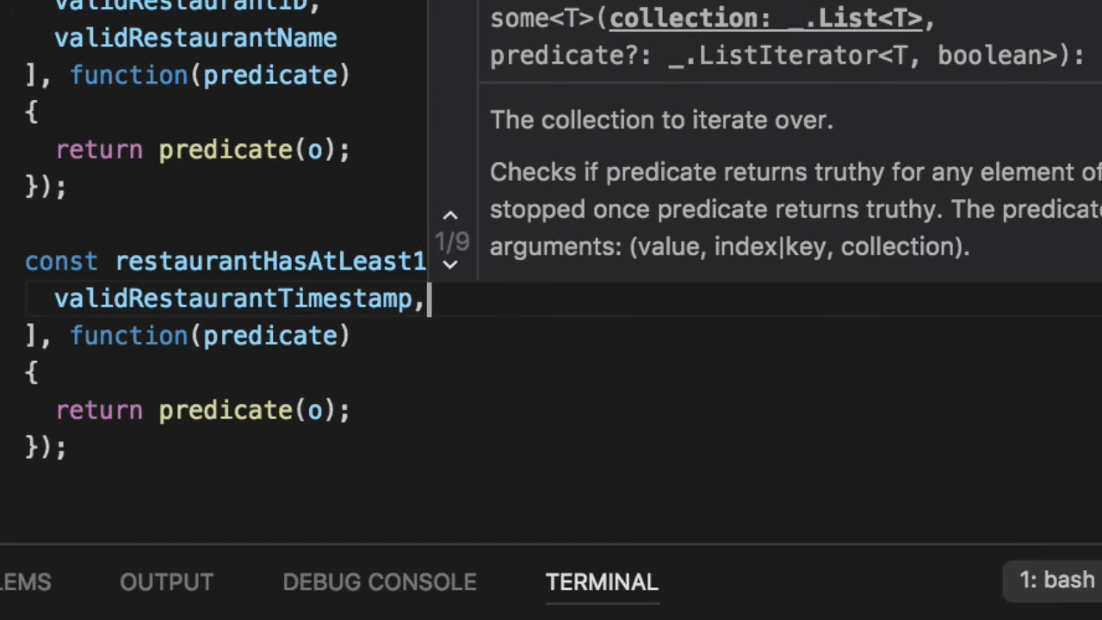
type("validCity,")
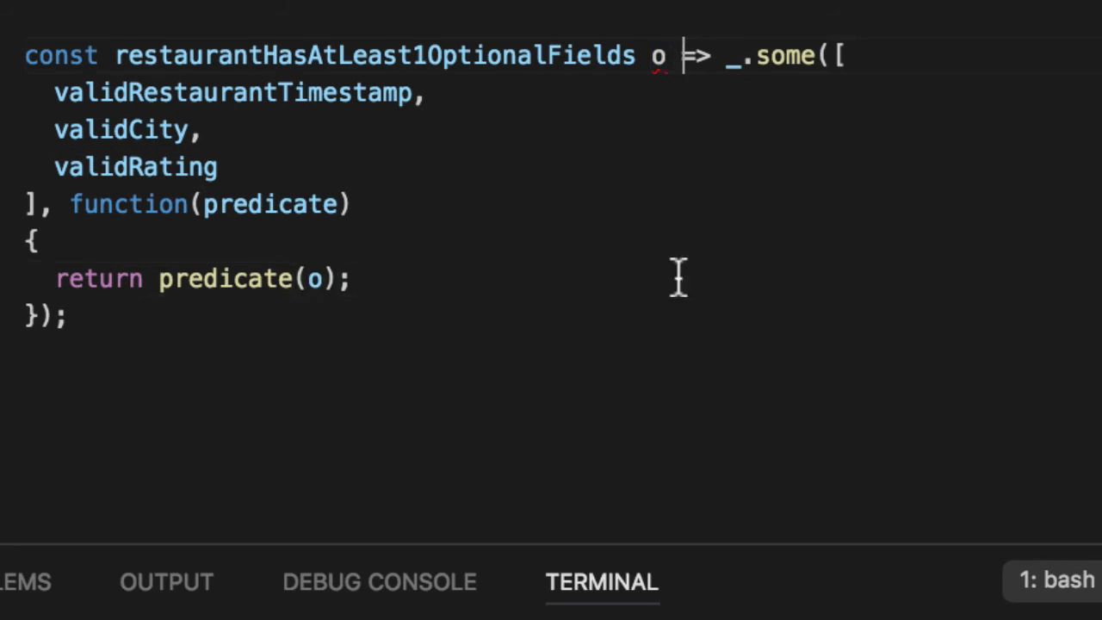
type("=")
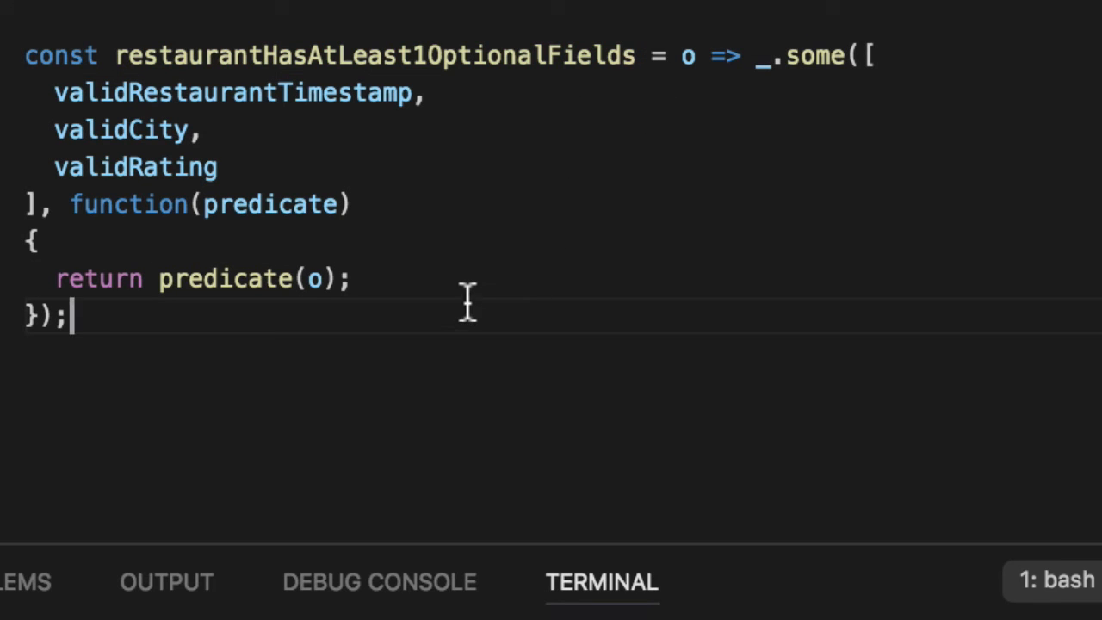
type("const validRestaurant = o")
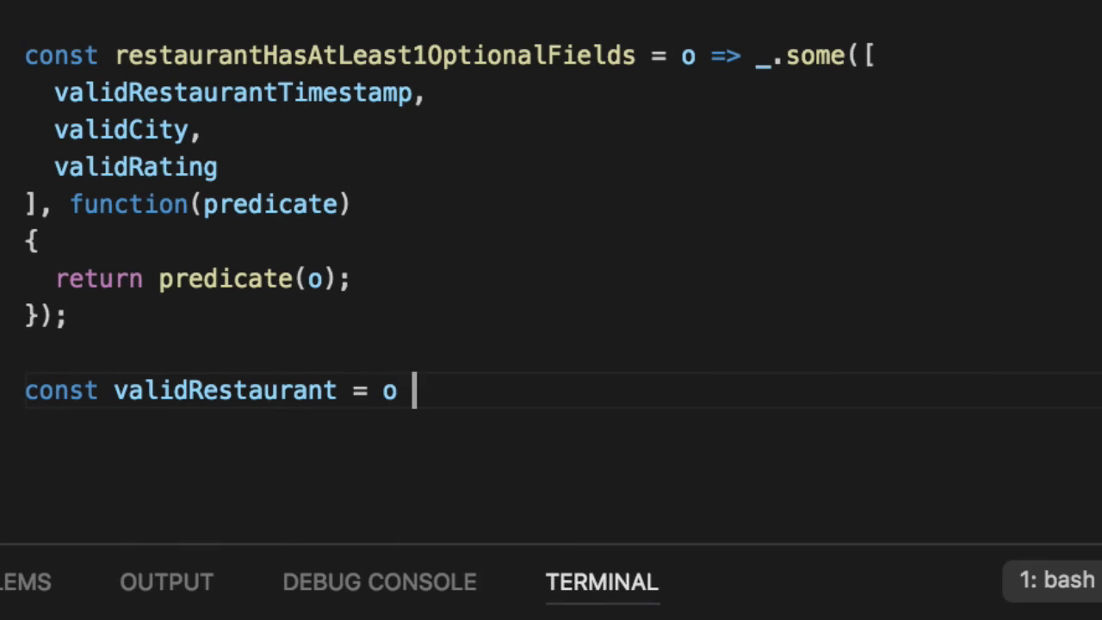
- Complete validRestaurant = o => restaurantHasRequiredFields(o) && restaurantHasAtLeast1OptionalFields(o) and run node index.js
type("=>")
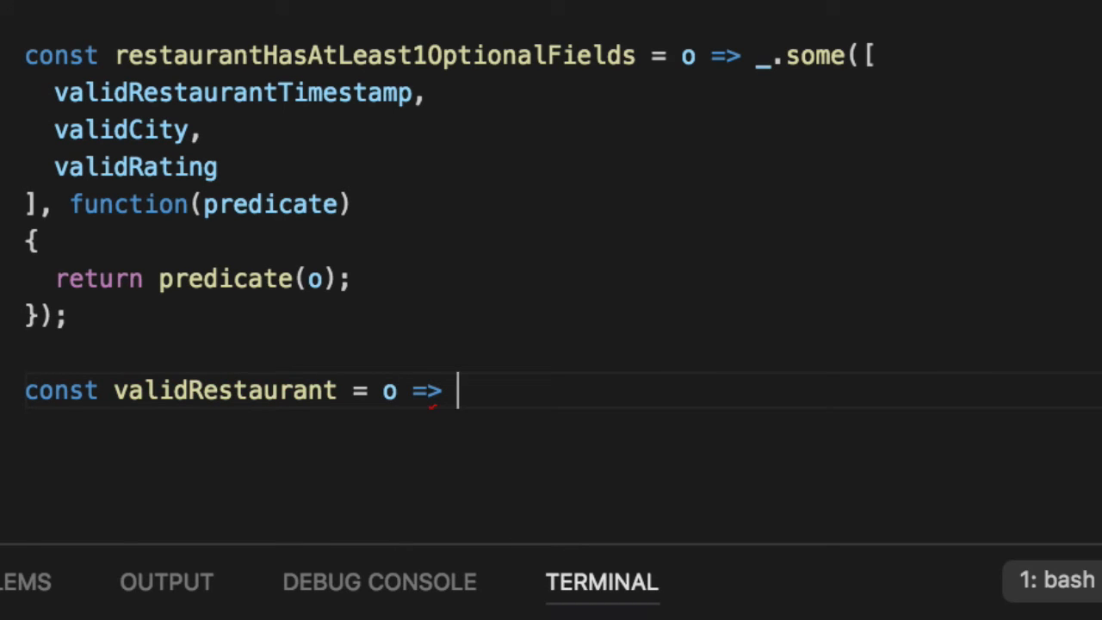
scroll("down", 3)
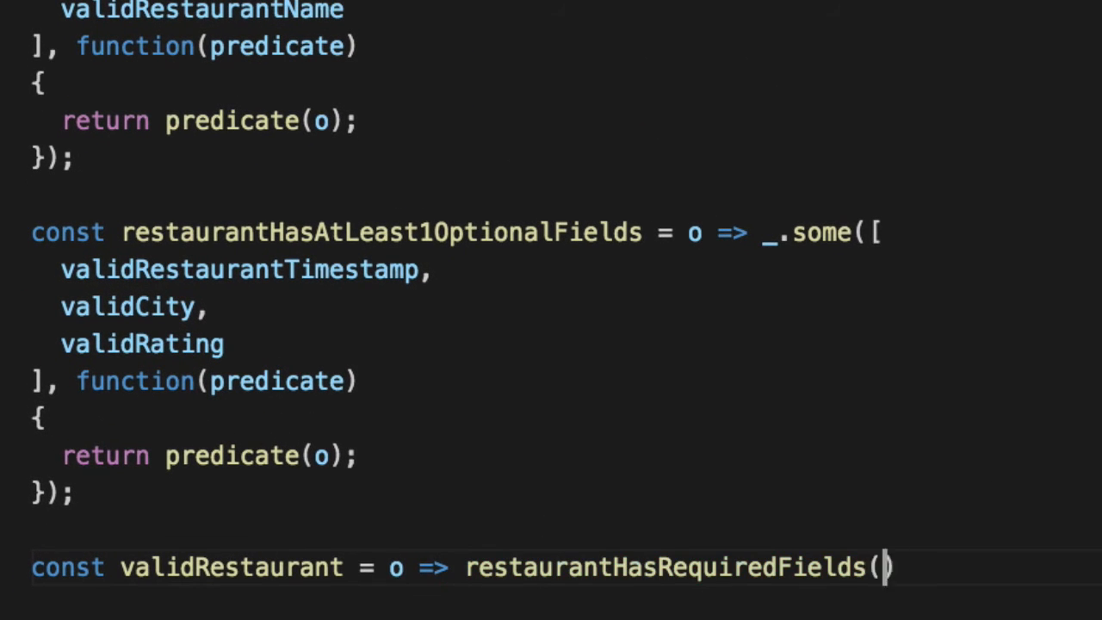
type("o")
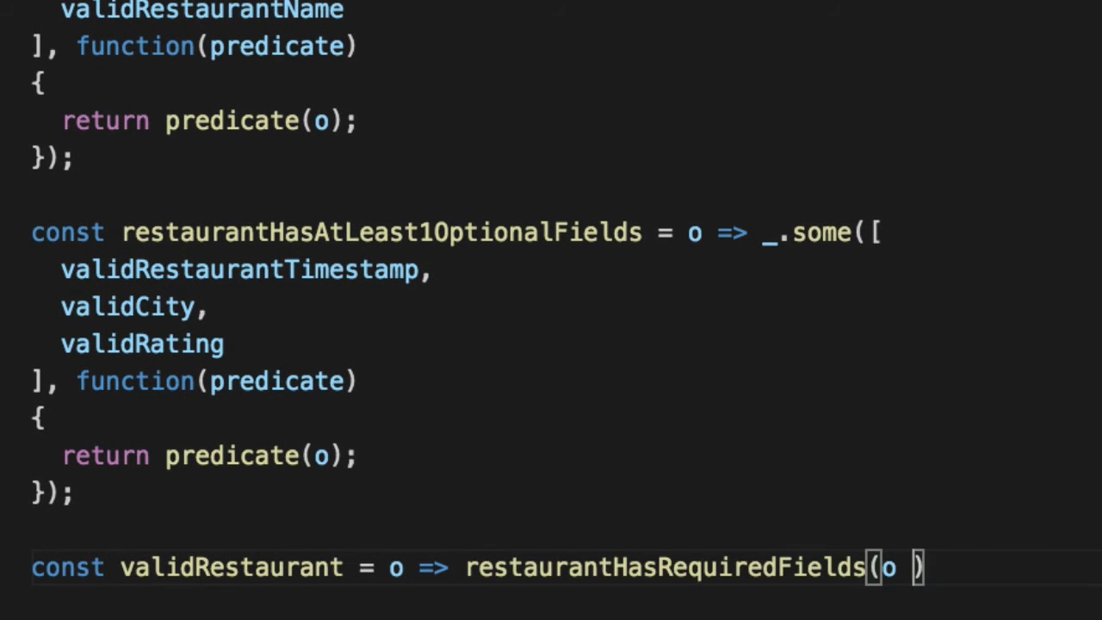
type("&&")
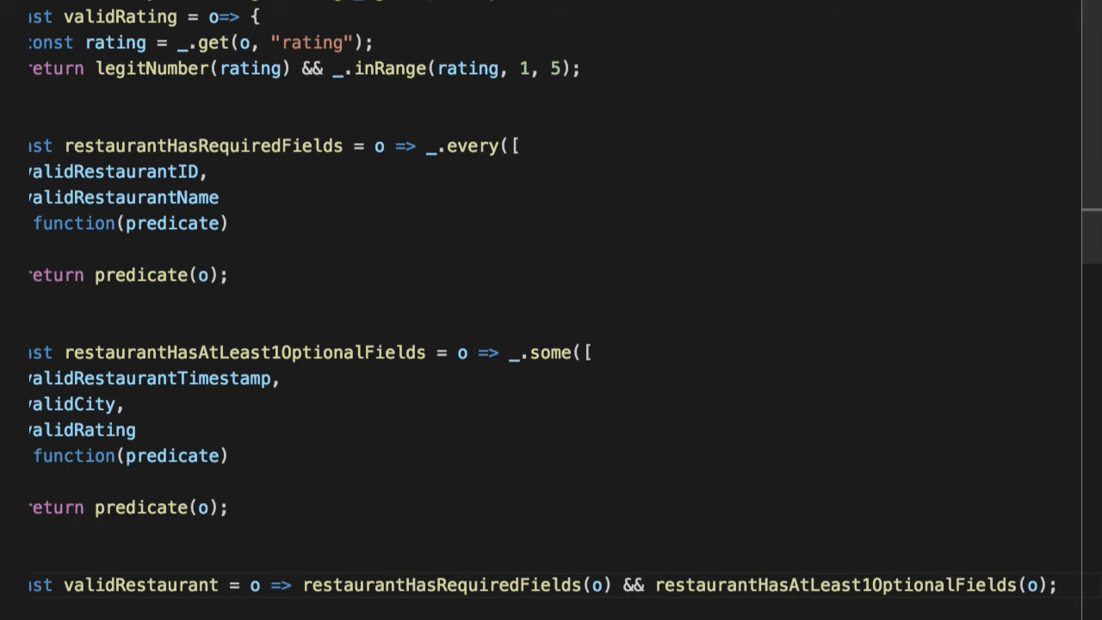
scroll("left", 3)
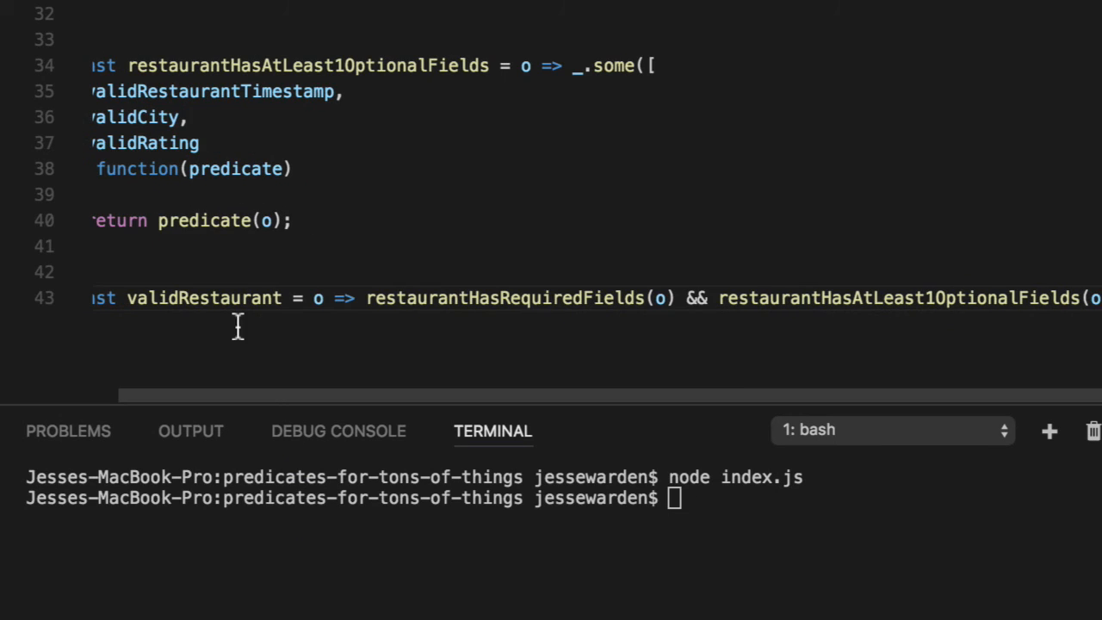
- Add log(validRestaurant(restaurant)) and review the restaurant object above
type("log(validRestaurant(restaurant));")
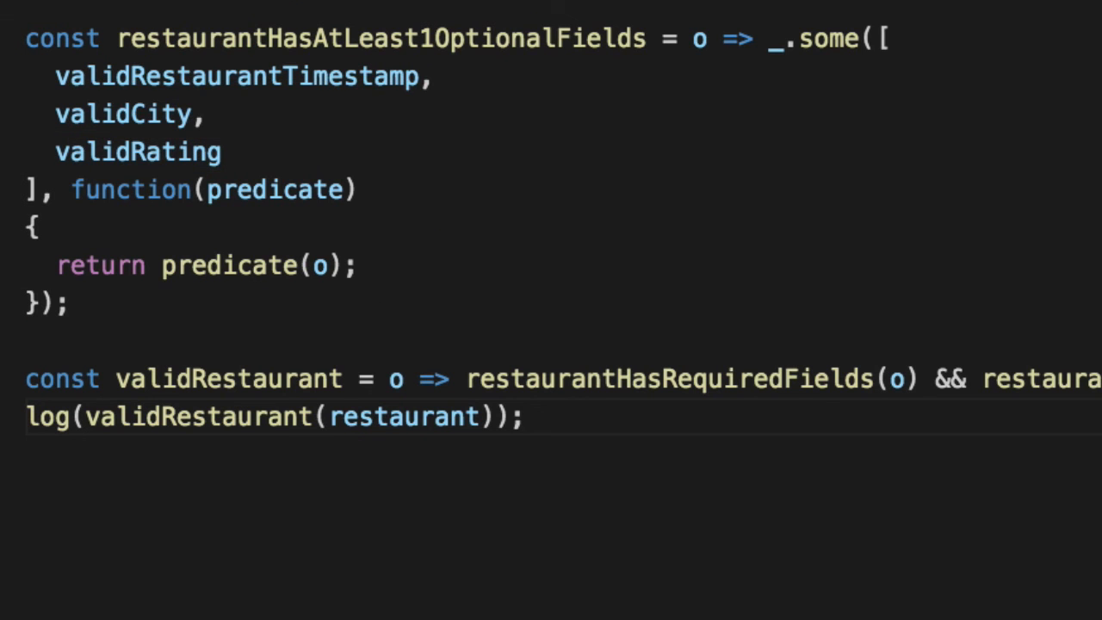
scroll("up", 3)
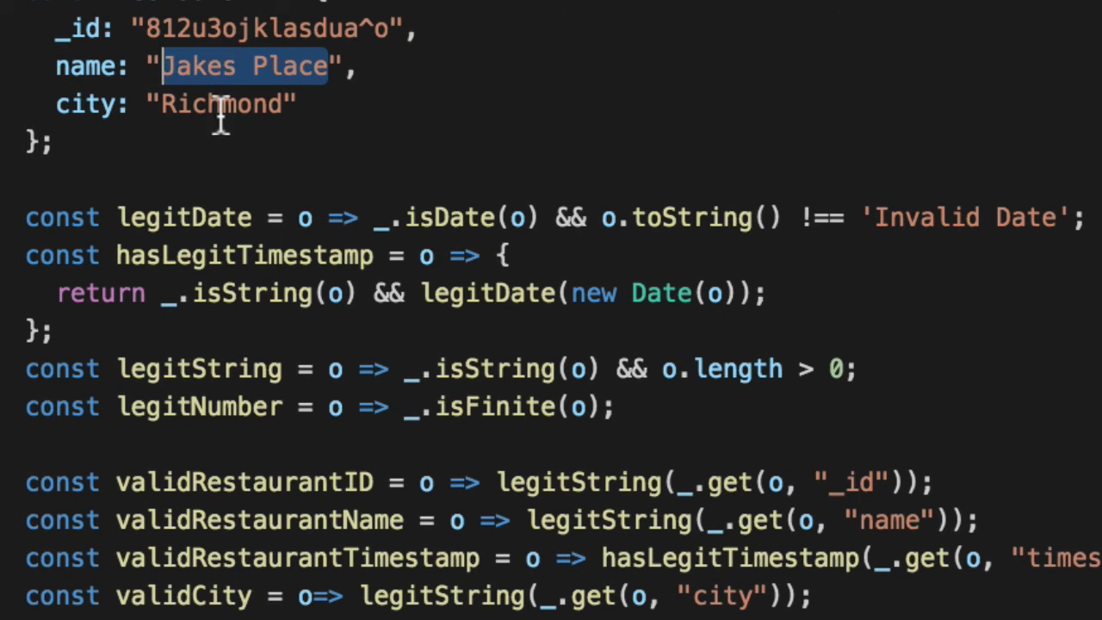
scroll("down", 3)
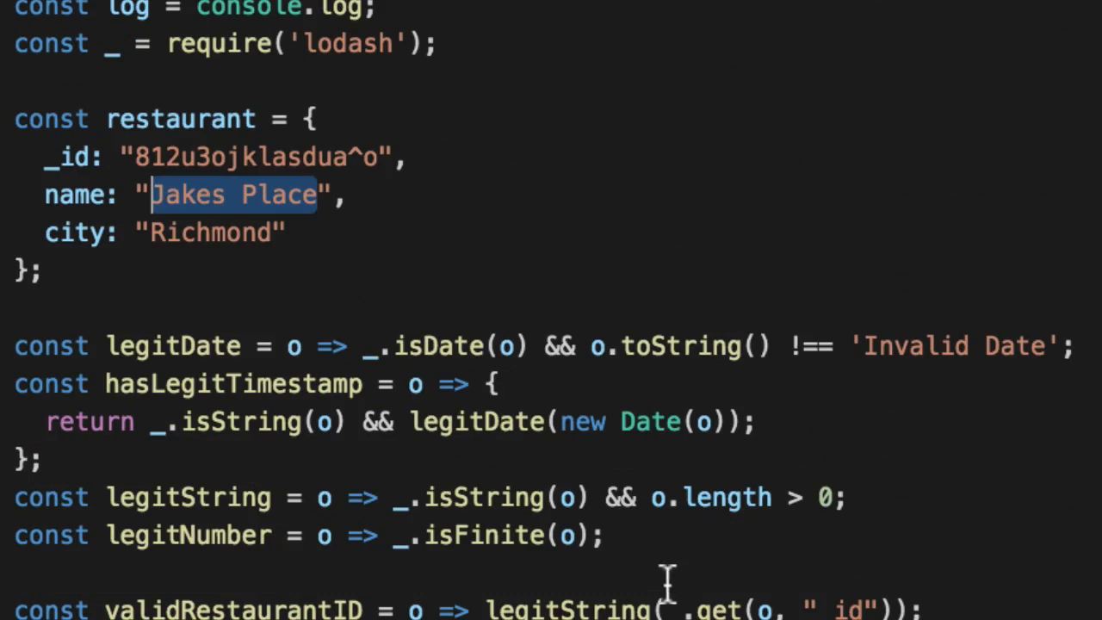
scroll("down", 3)
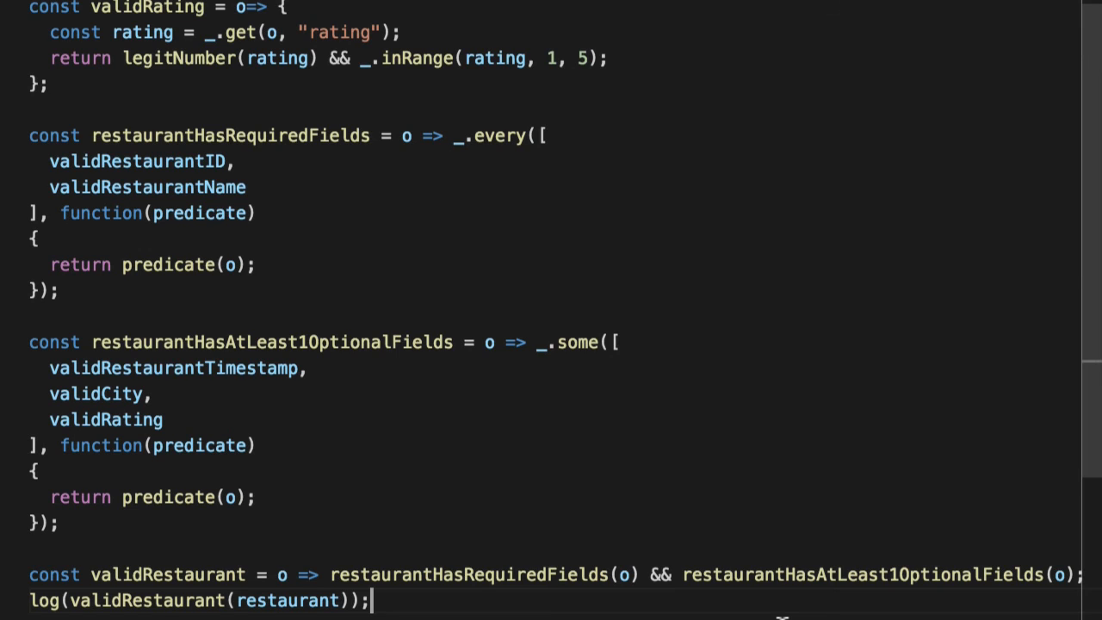
mouse_move(130, 324)
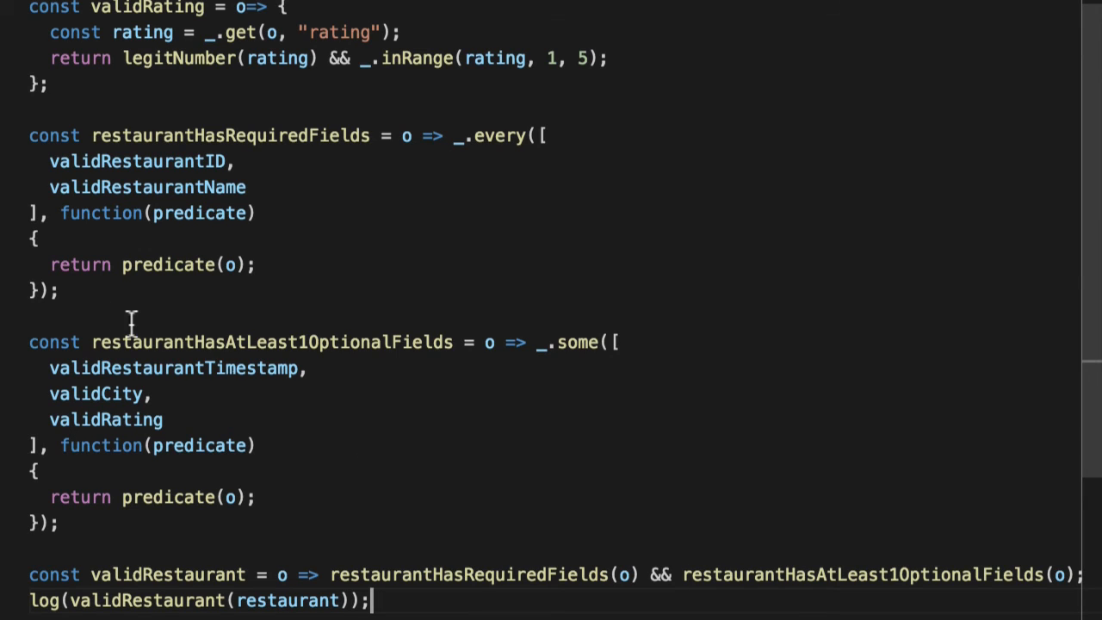